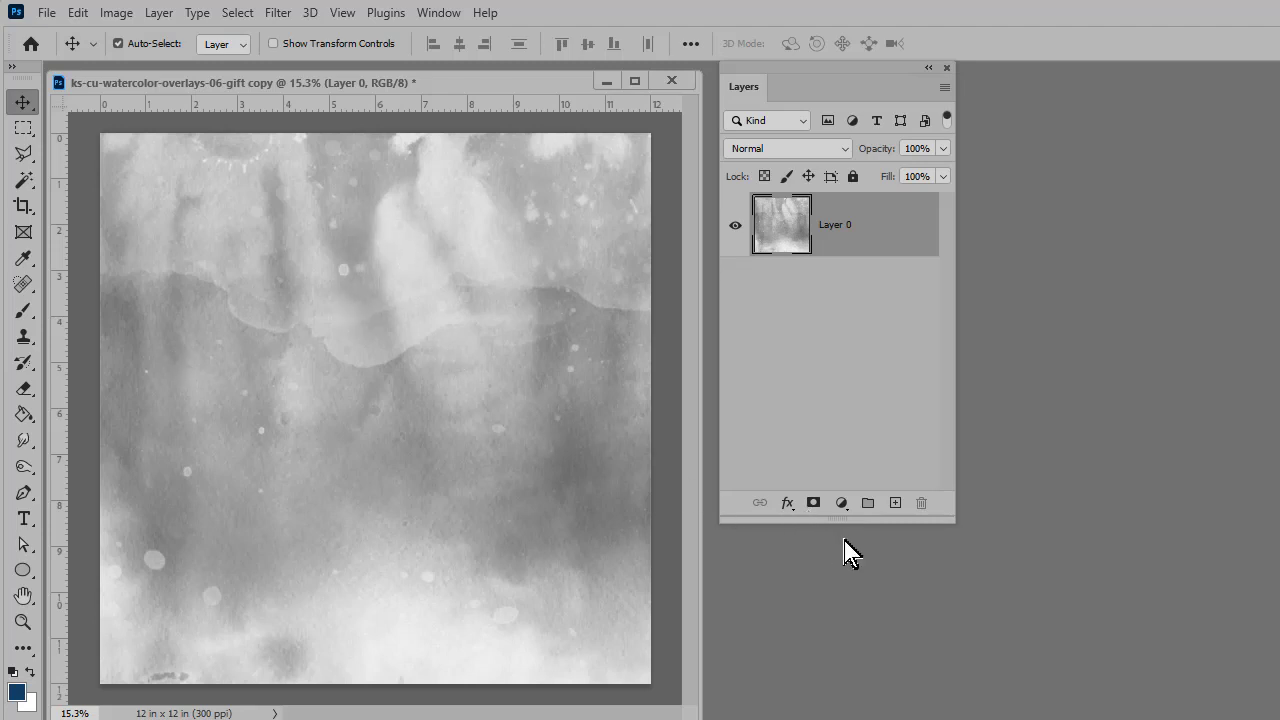
pyautogui.moveTo(850, 548)
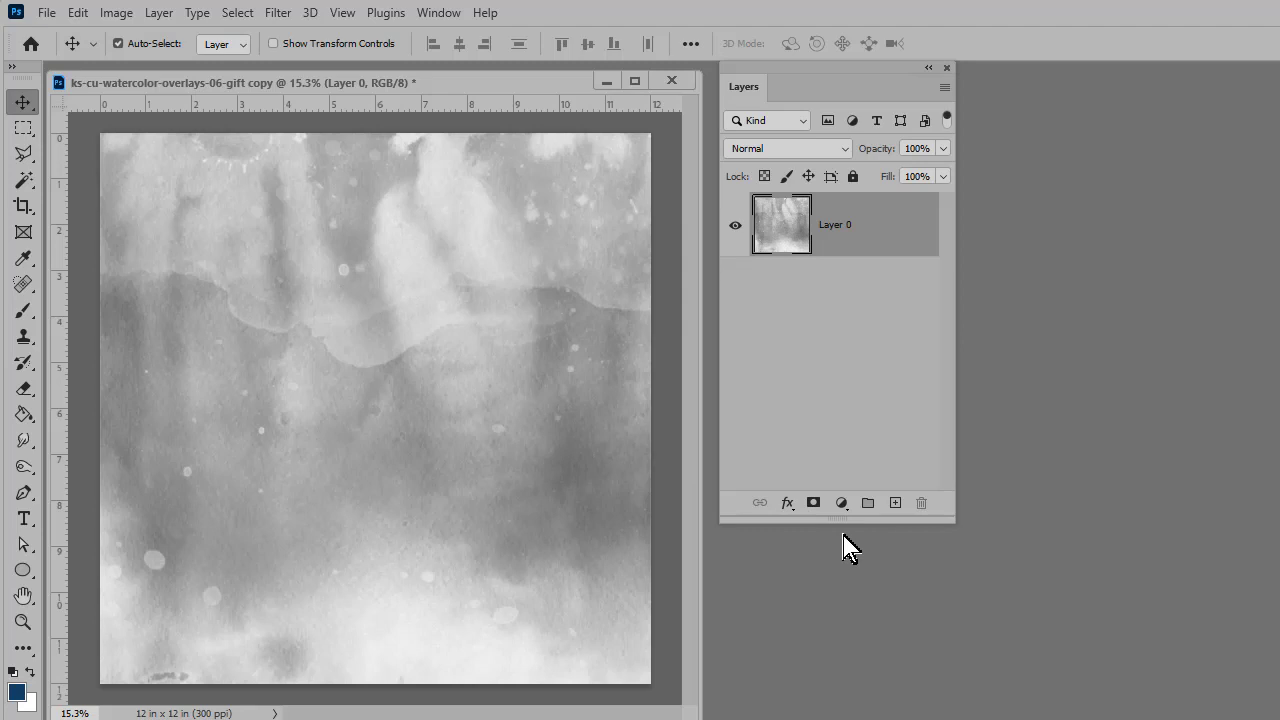
pyautogui.moveTo(845, 520)
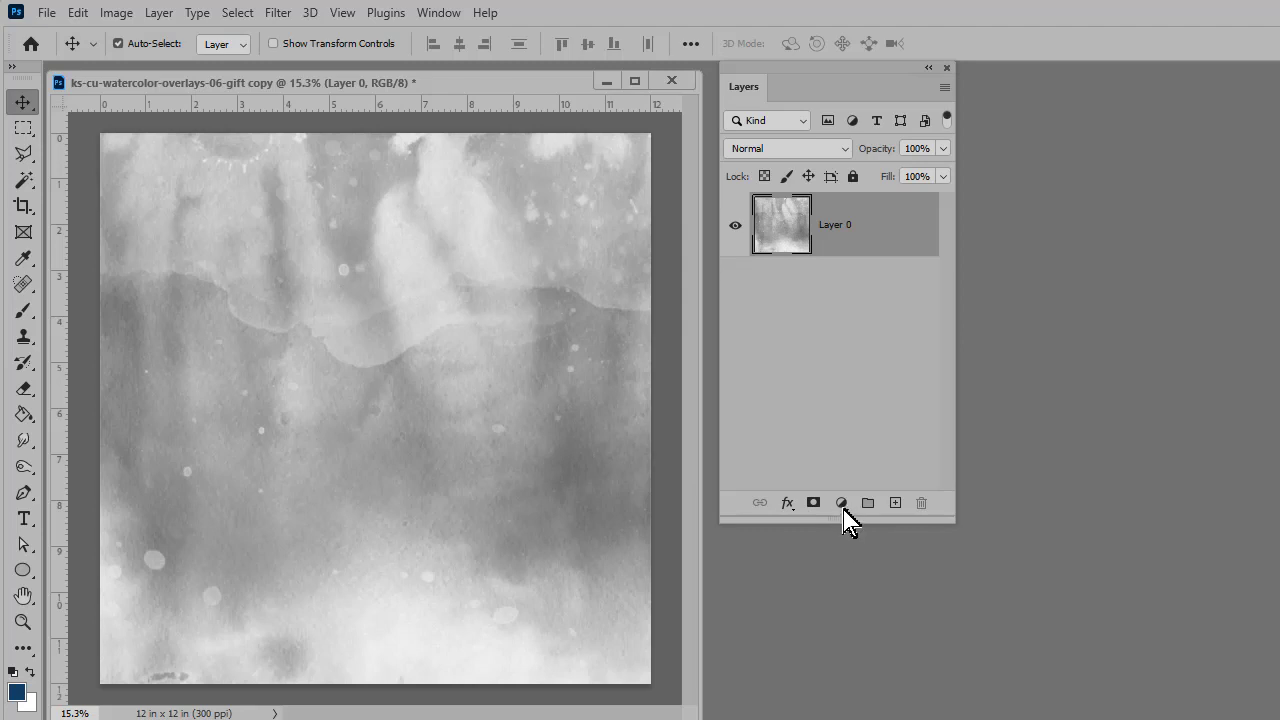
# Step: Add a Gradient Fill layer above Layer 0 and open its gradient editor
pyautogui.click(841, 502)
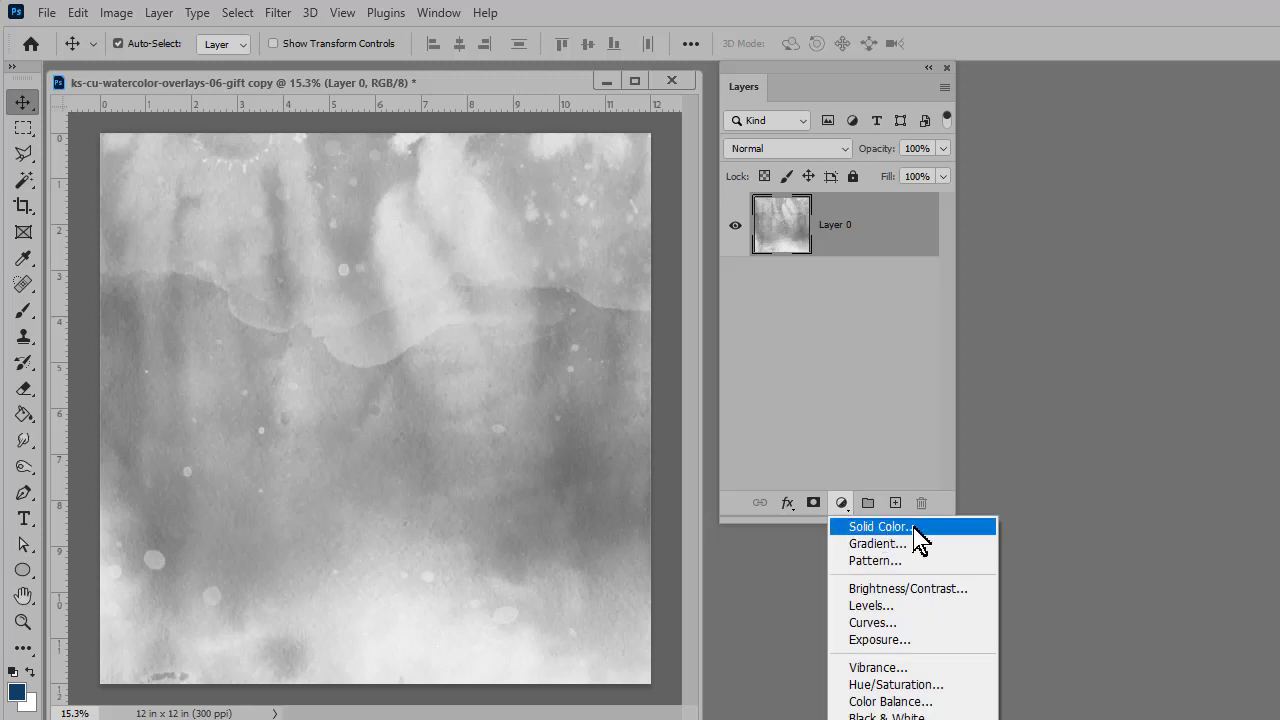
pyautogui.moveTo(877, 543)
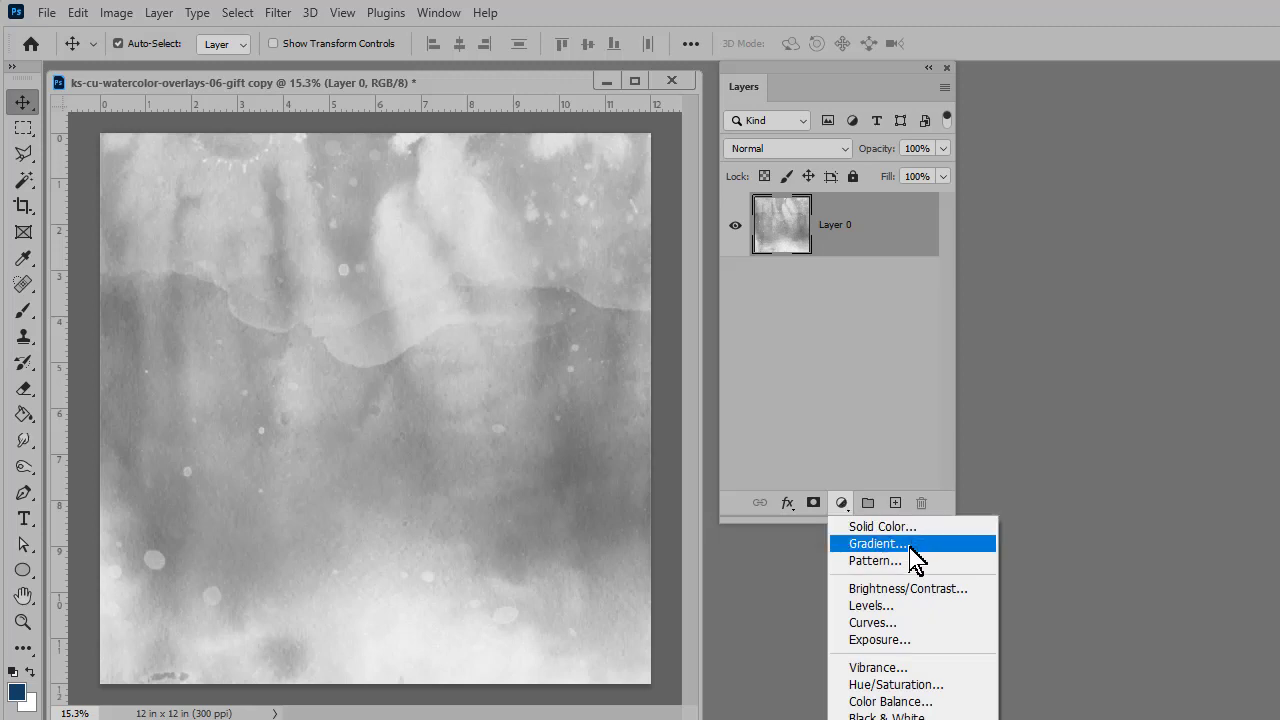
pyautogui.click(876, 543)
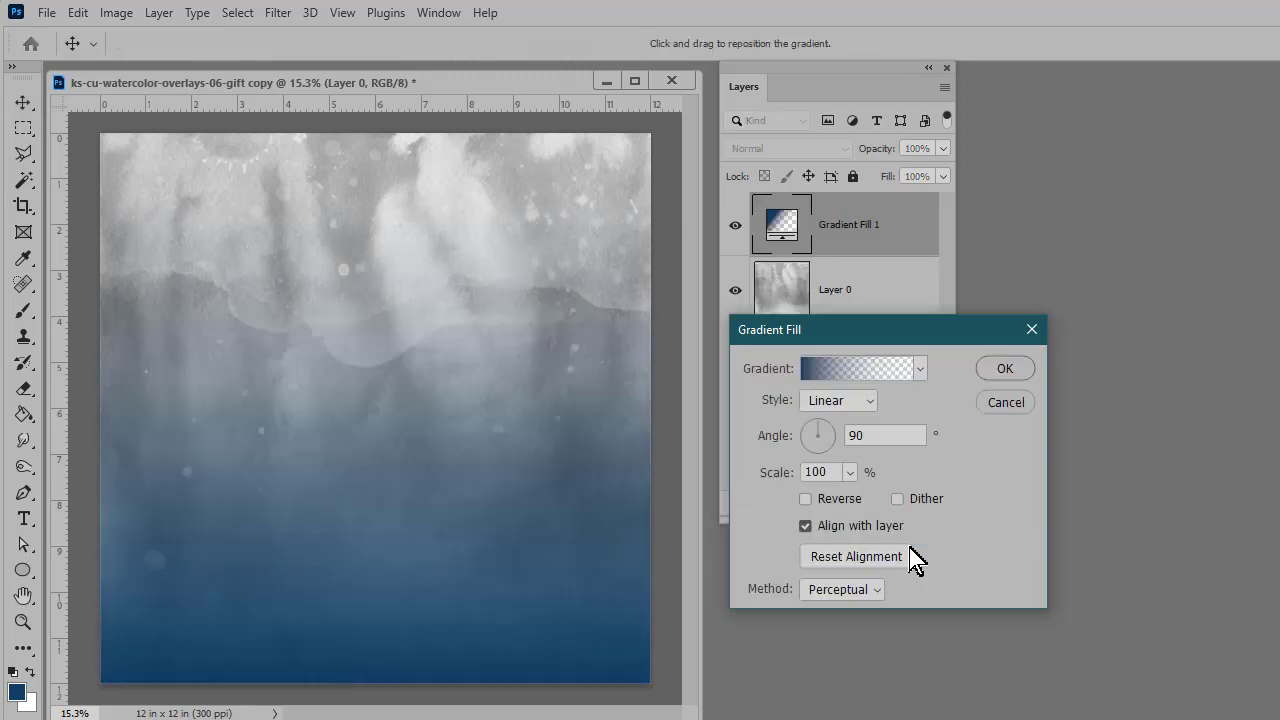
pyautogui.moveTo(862, 337)
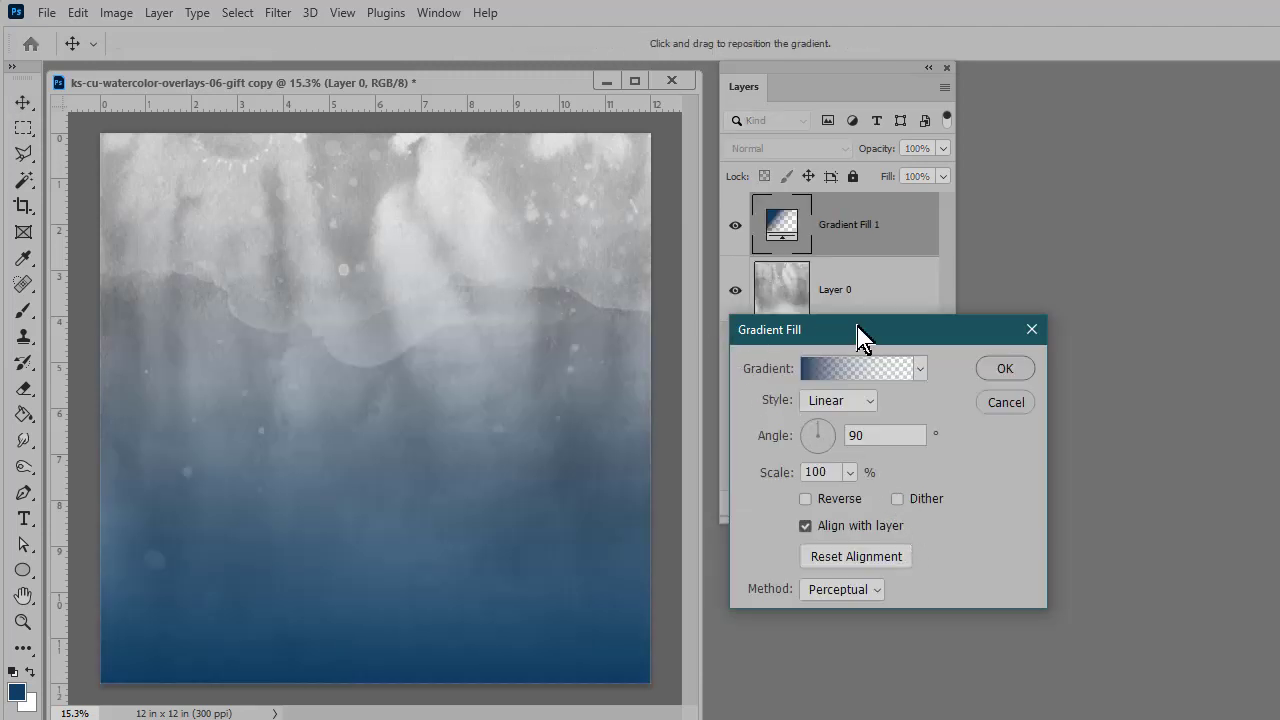
pyautogui.moveTo(789, 378)
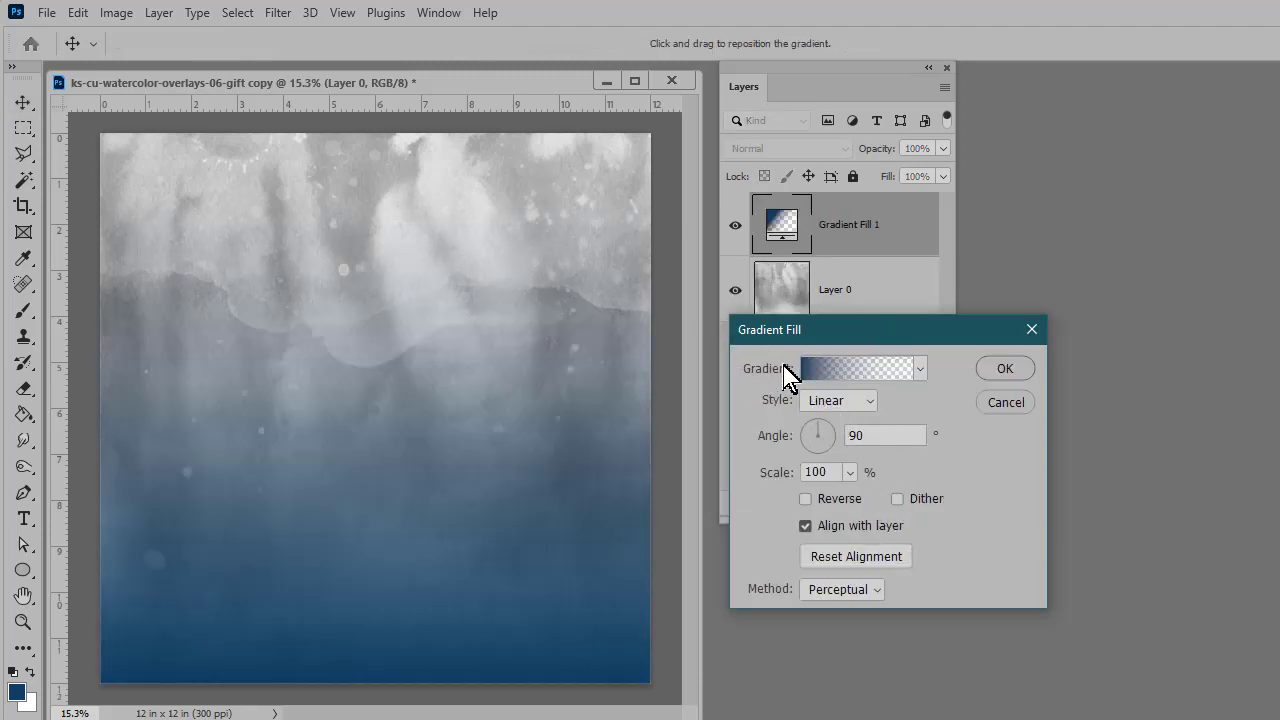
pyautogui.click(856, 368)
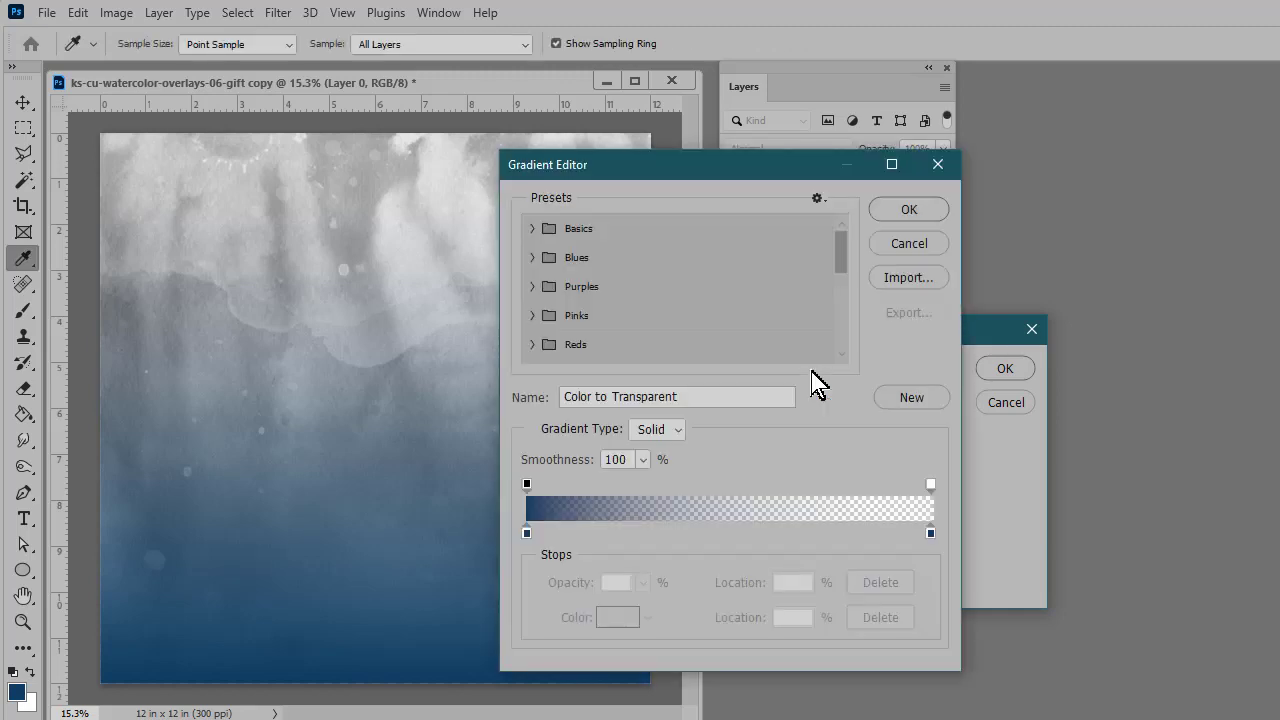
# Step: Choose the Purple_14 purple-to-pink preset from the Purples folder and confirm
pyautogui.scroll(-3)
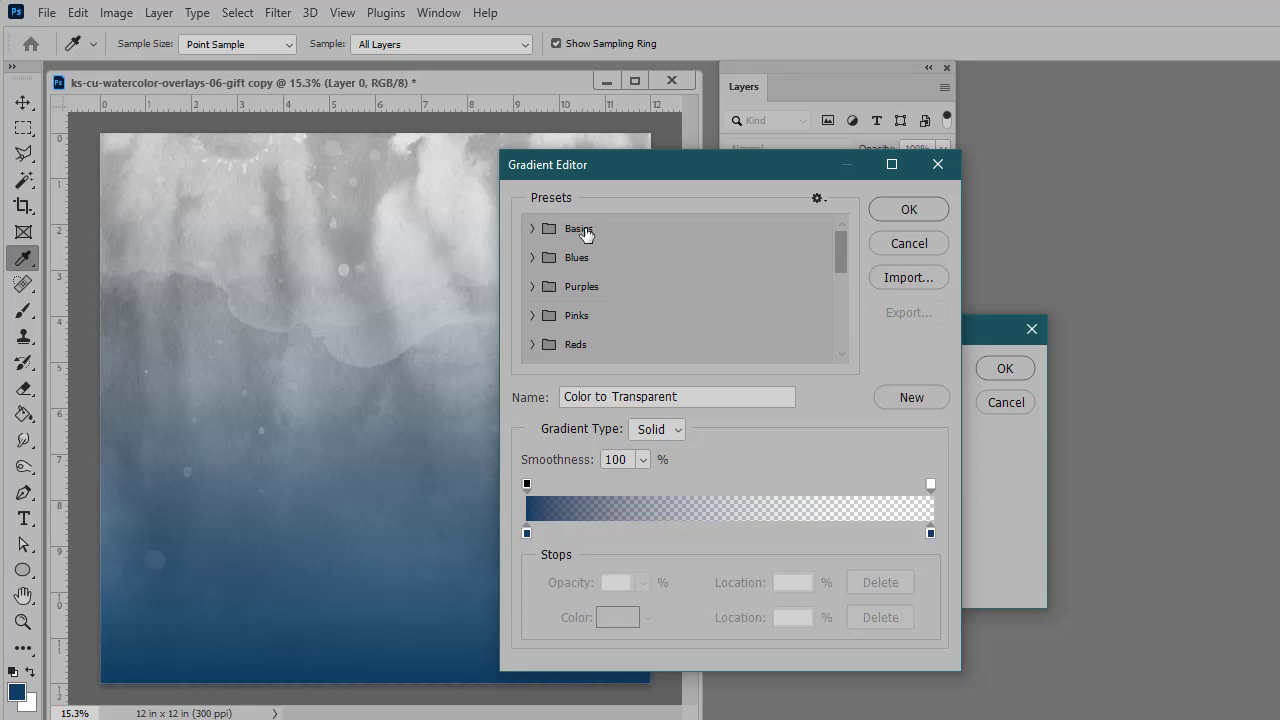
pyautogui.moveTo(615, 289)
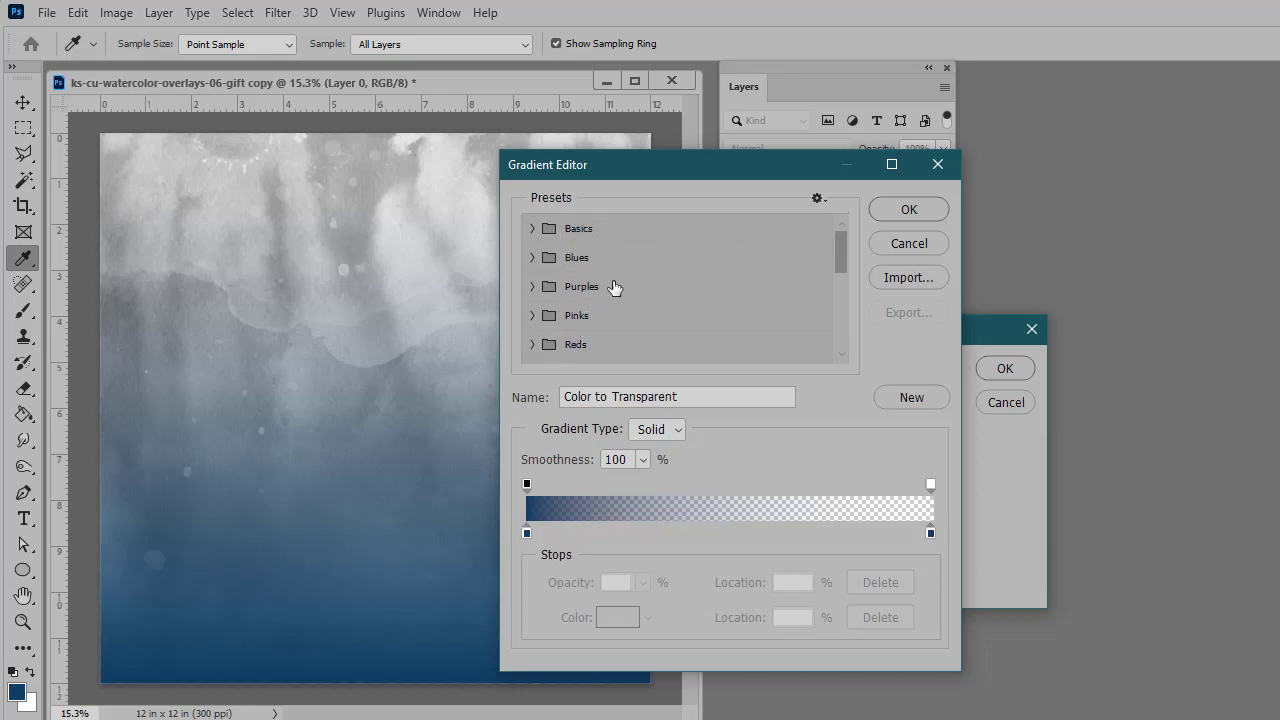
pyautogui.moveTo(627, 282)
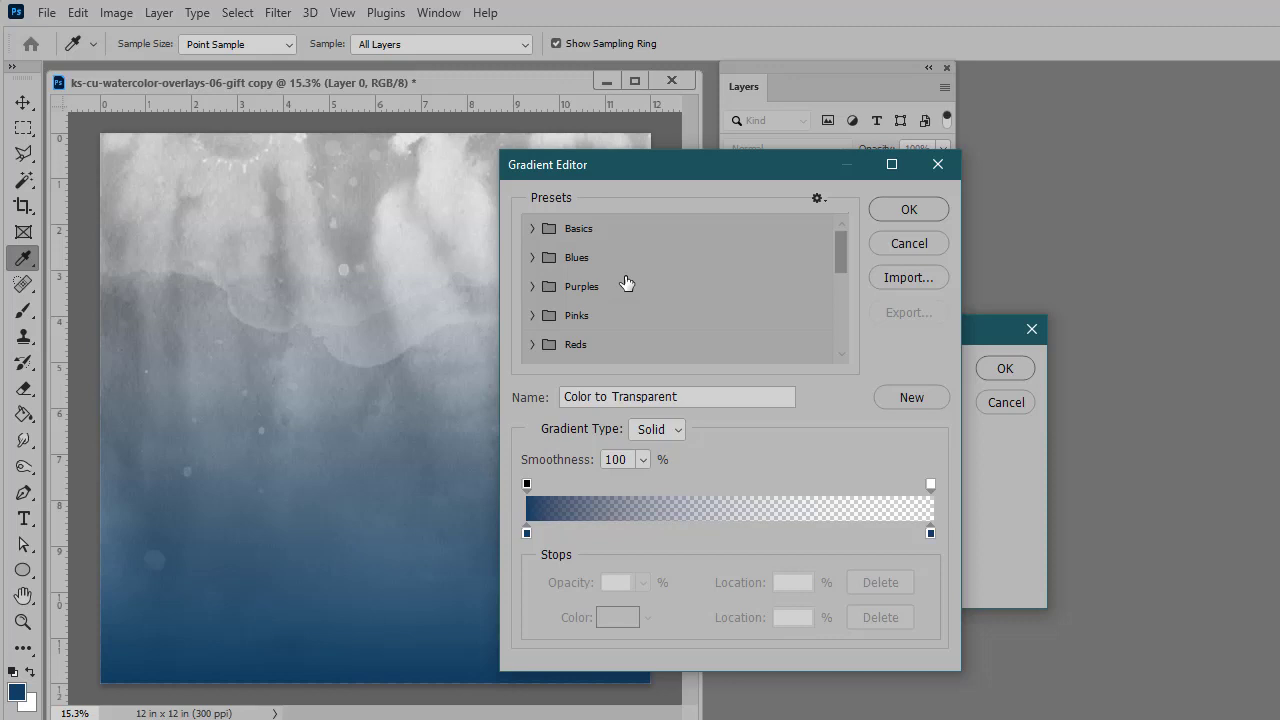
pyautogui.moveTo(530, 297)
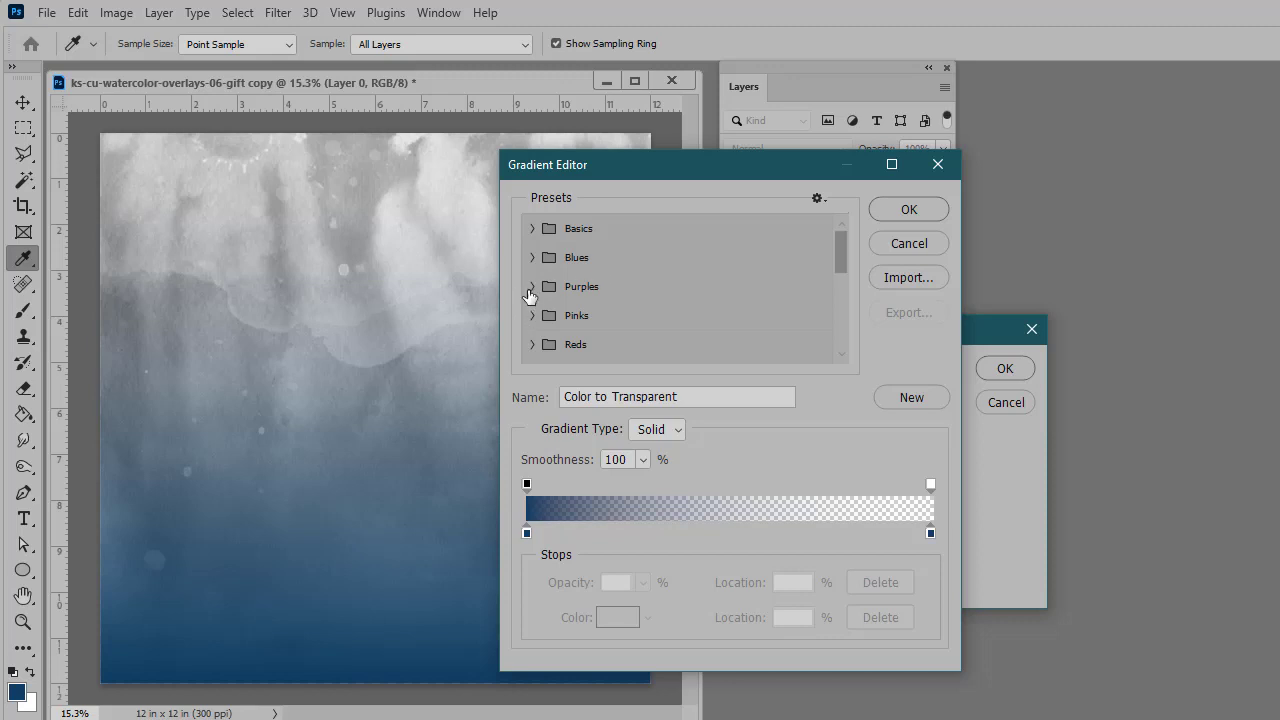
pyautogui.click(533, 287)
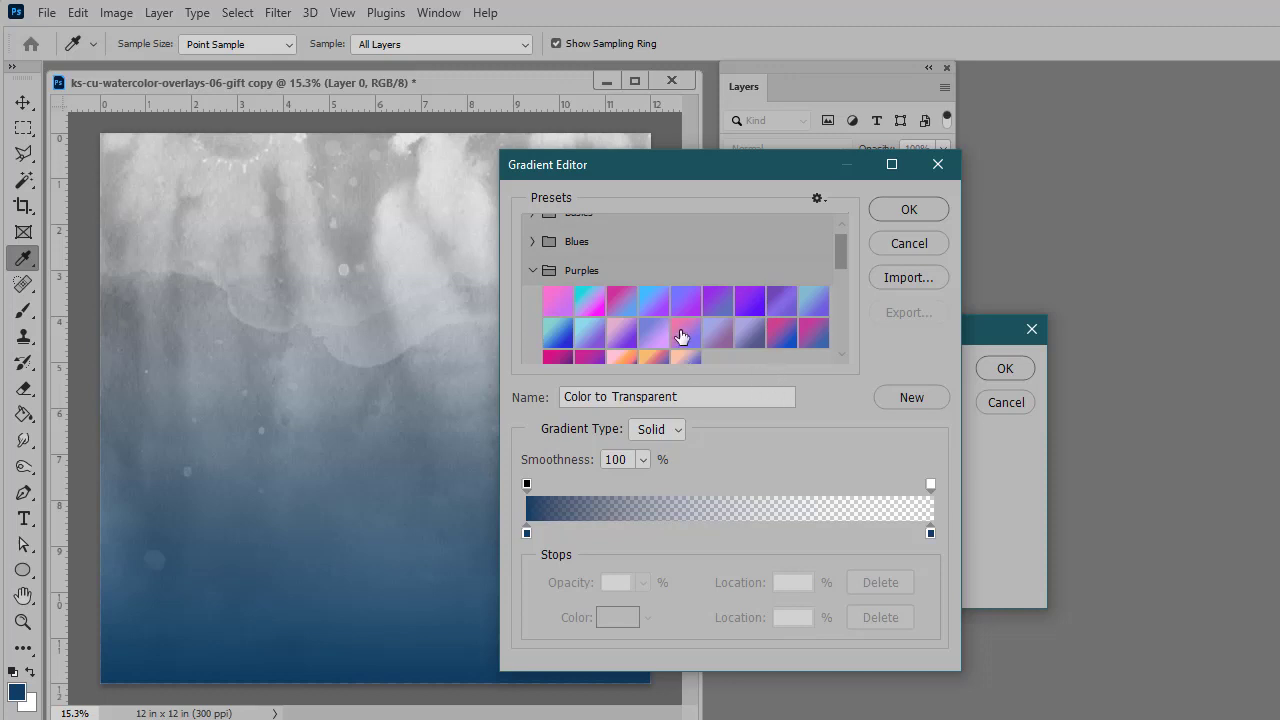
pyautogui.click(685, 333)
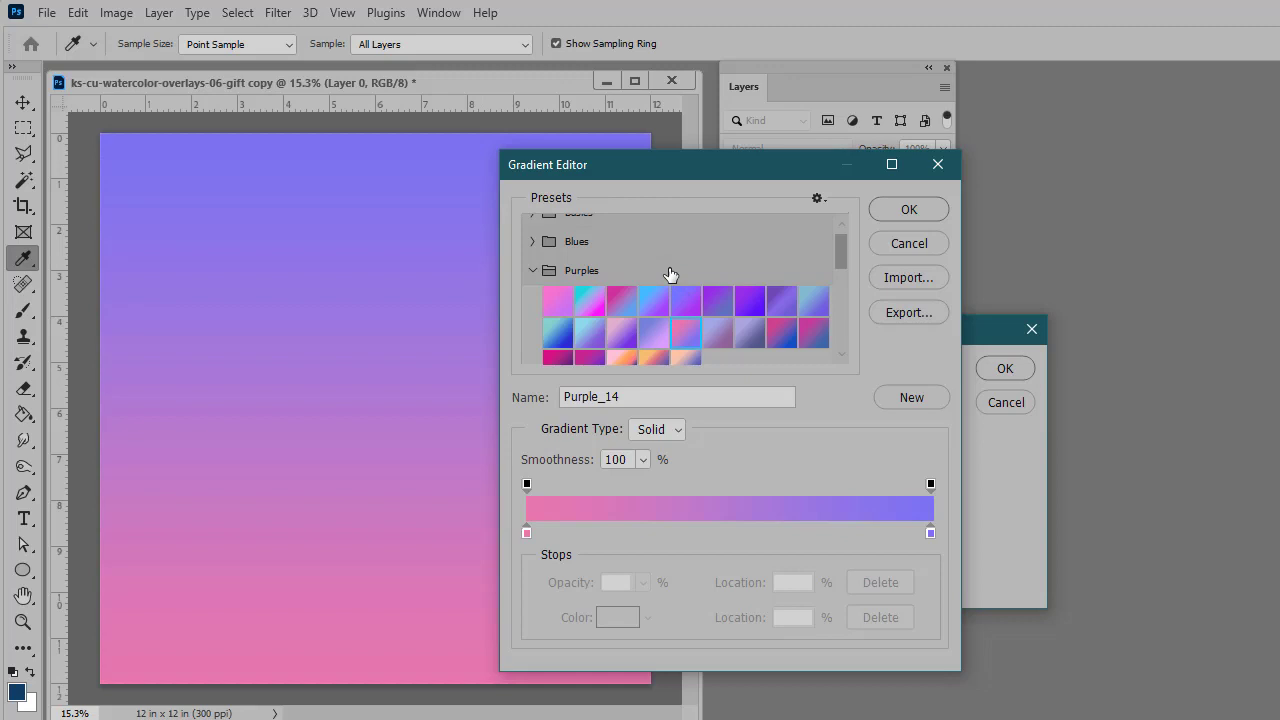
pyautogui.click(907, 209)
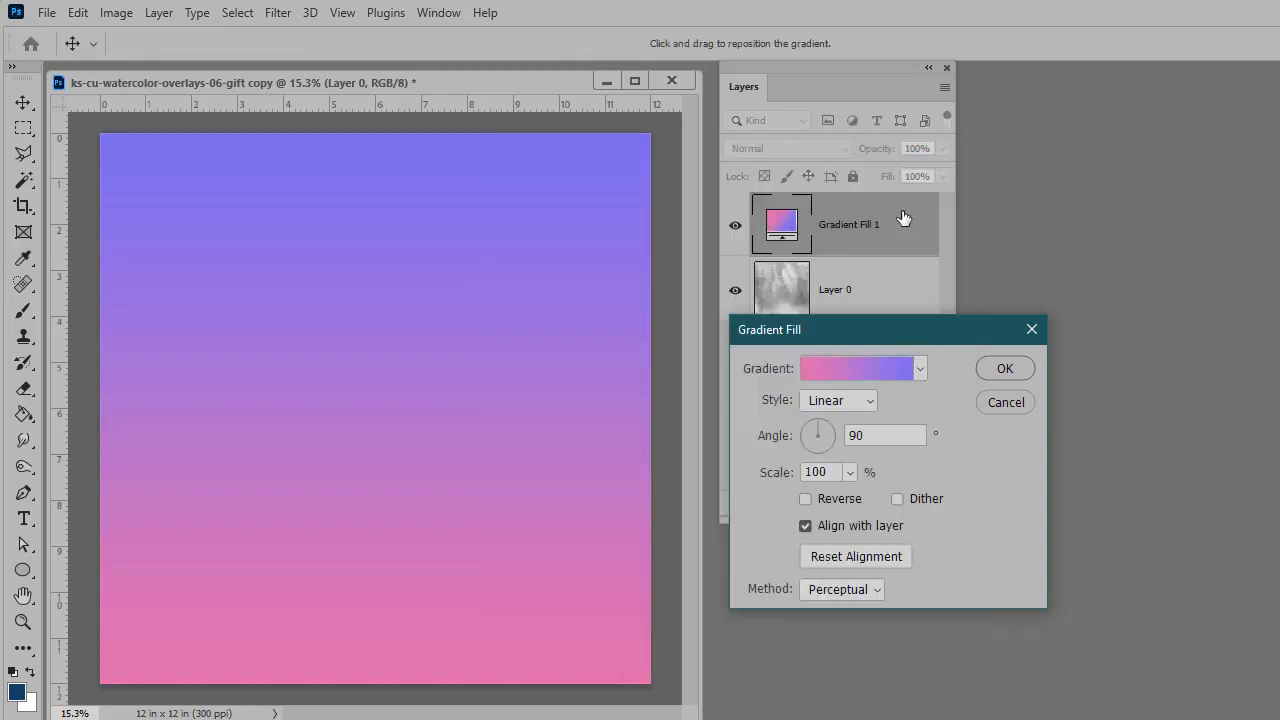
# Step: Commit the Gradient Fill and toggle its visibility off and back on
pyautogui.click(1004, 368)
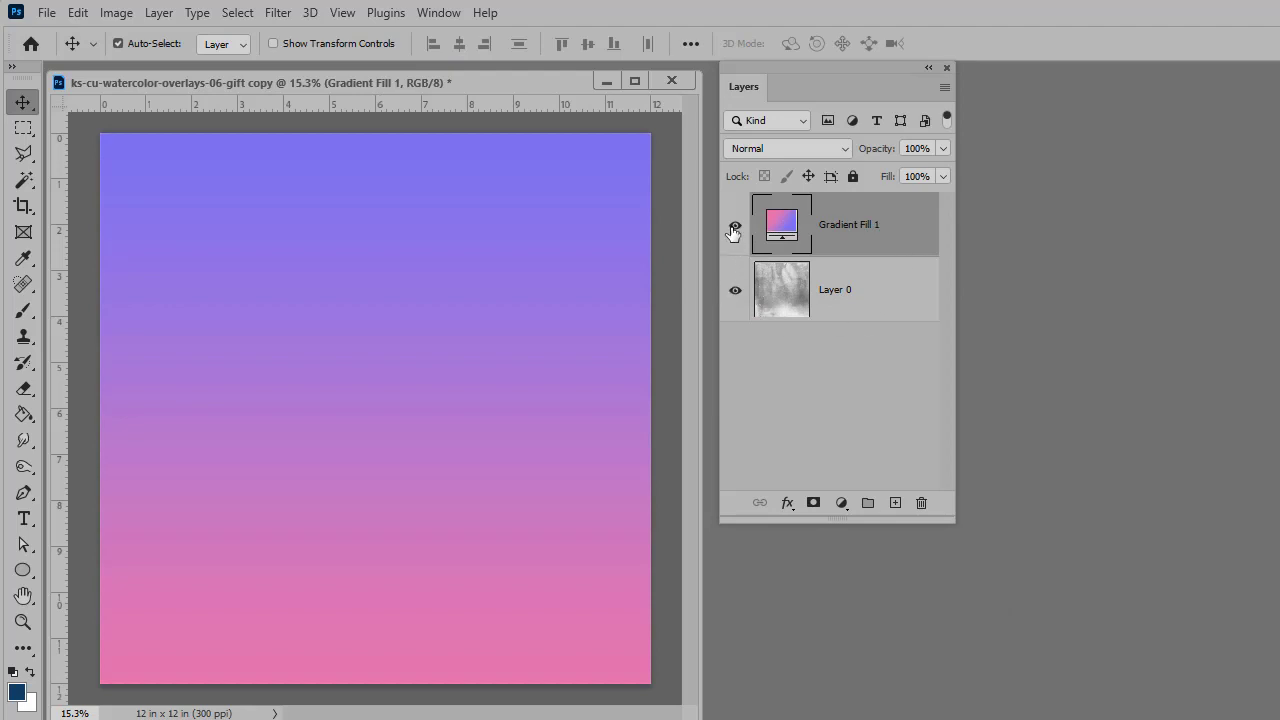
pyautogui.click(735, 228)
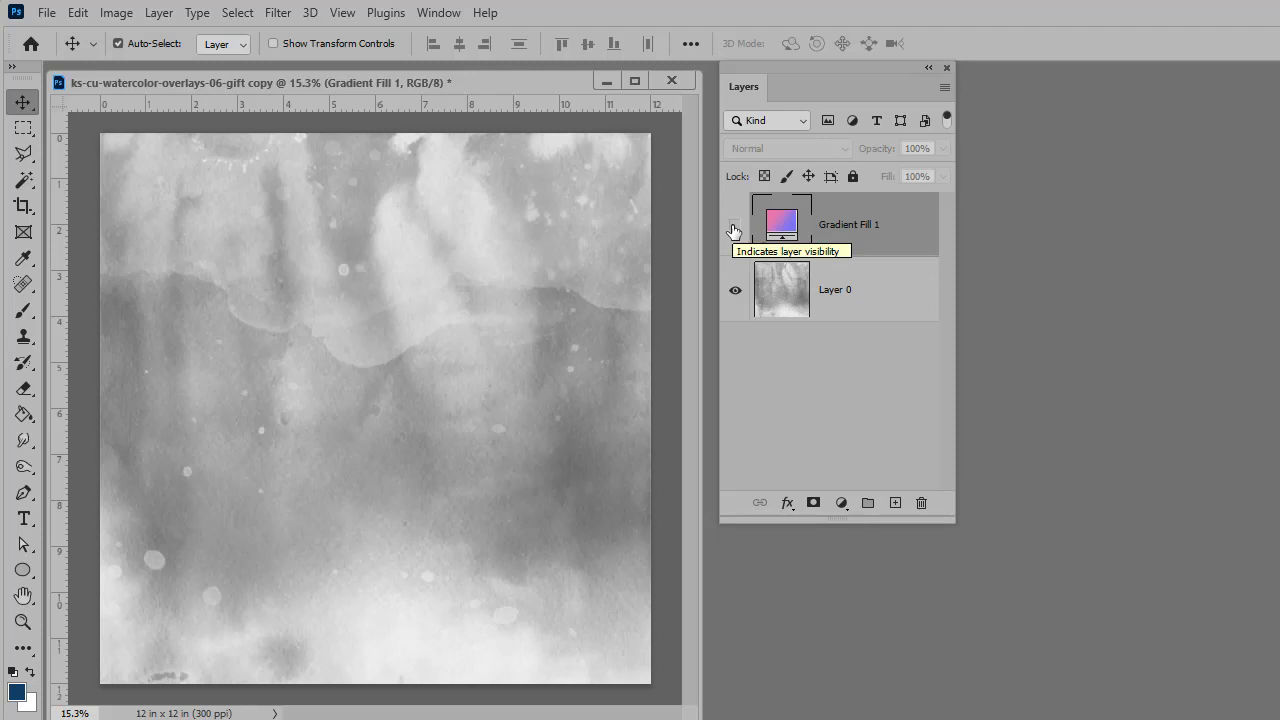
pyautogui.click(735, 224)
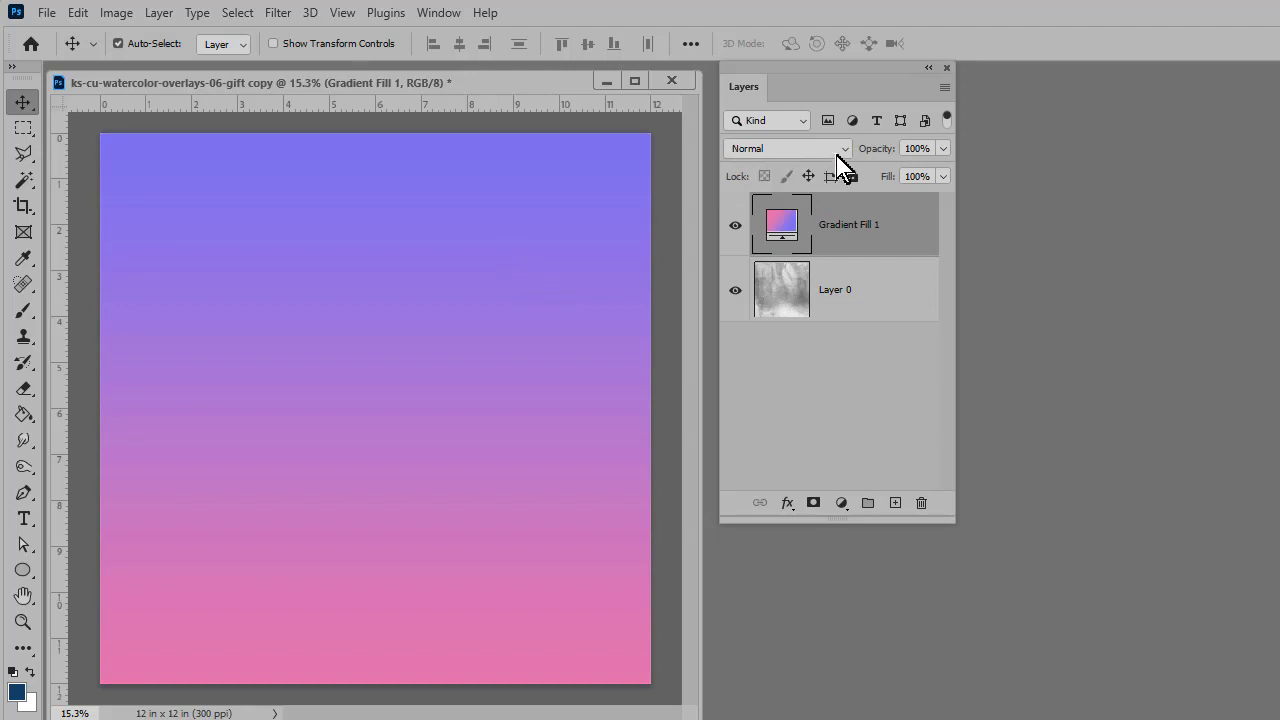
# Step: Preview Multiply, Color Burn, Linear Burn, Lighten, Color Dodge, Overlay and Soft Light blending
pyautogui.click(787, 148)
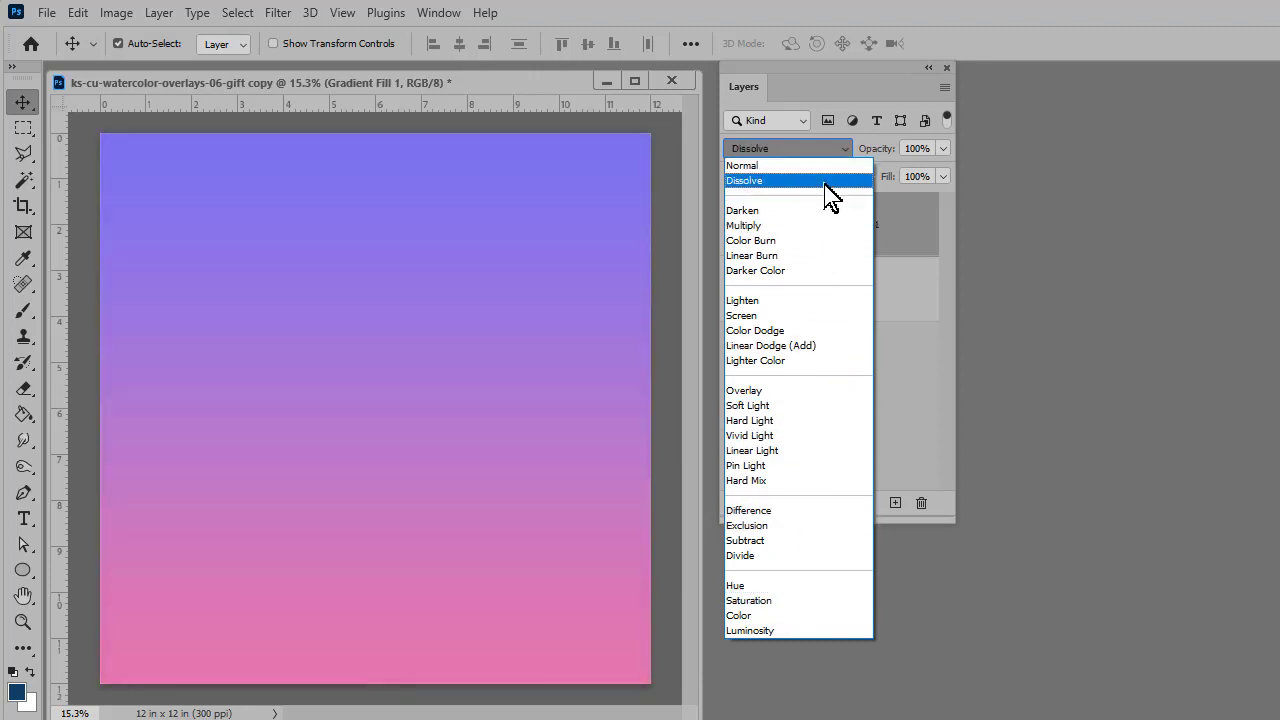
pyautogui.click(744, 225)
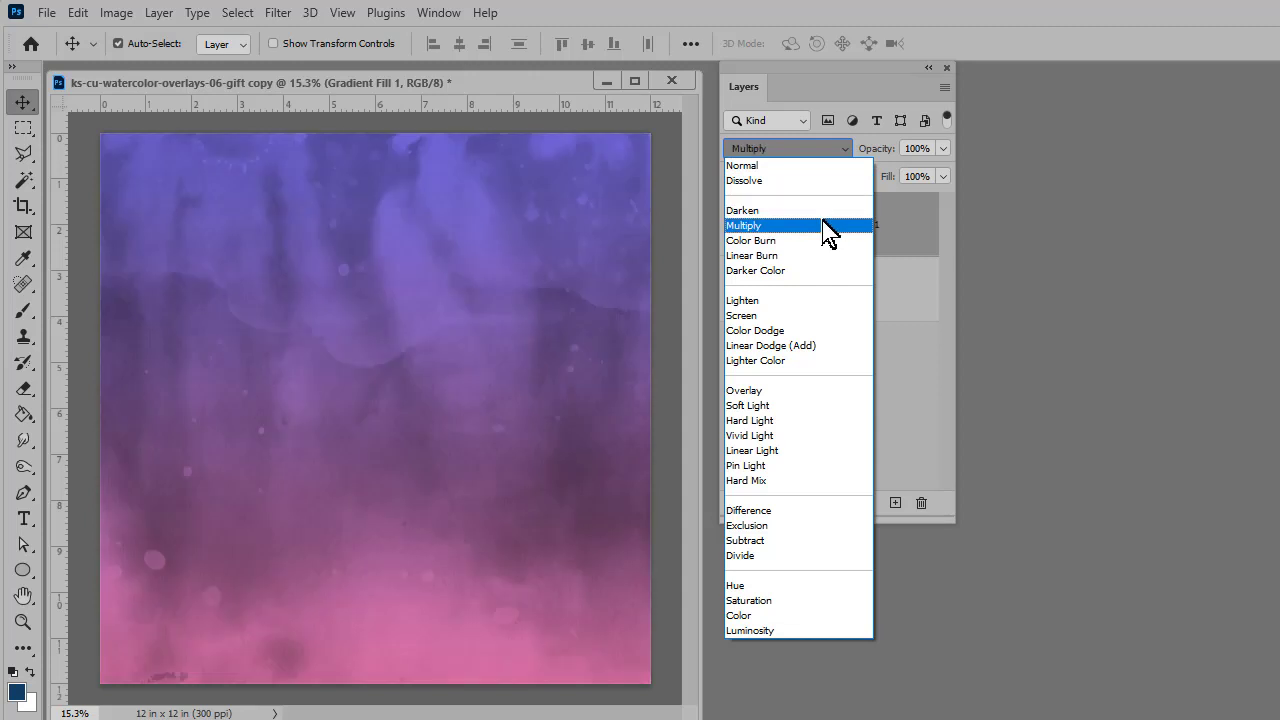
pyautogui.click(751, 240)
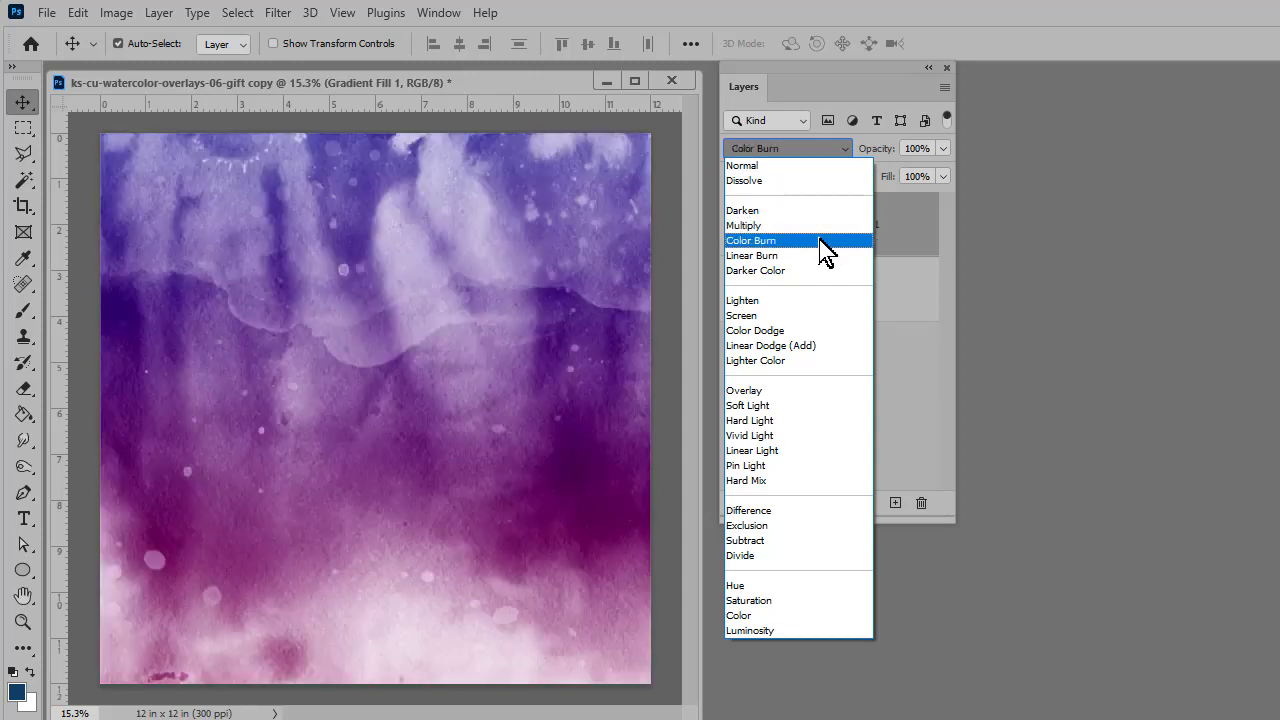
pyautogui.click(751, 240)
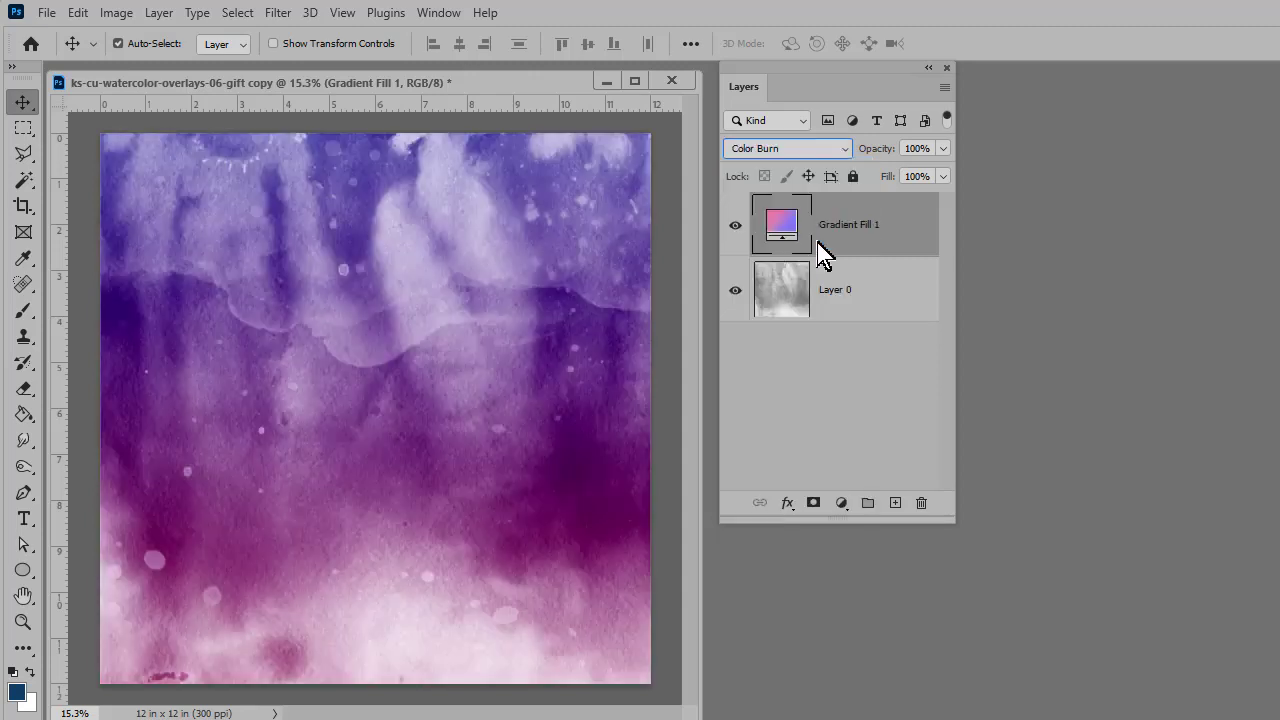
pyautogui.click(787, 148)
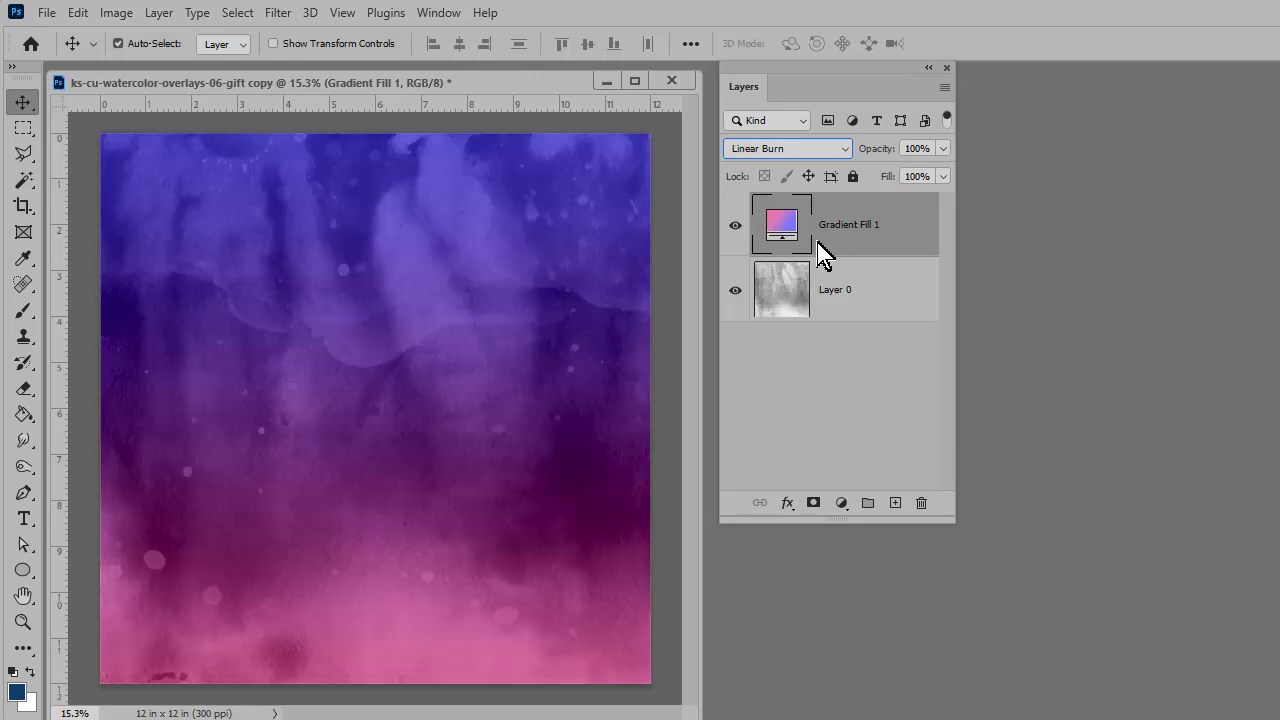
pyautogui.click(786, 148)
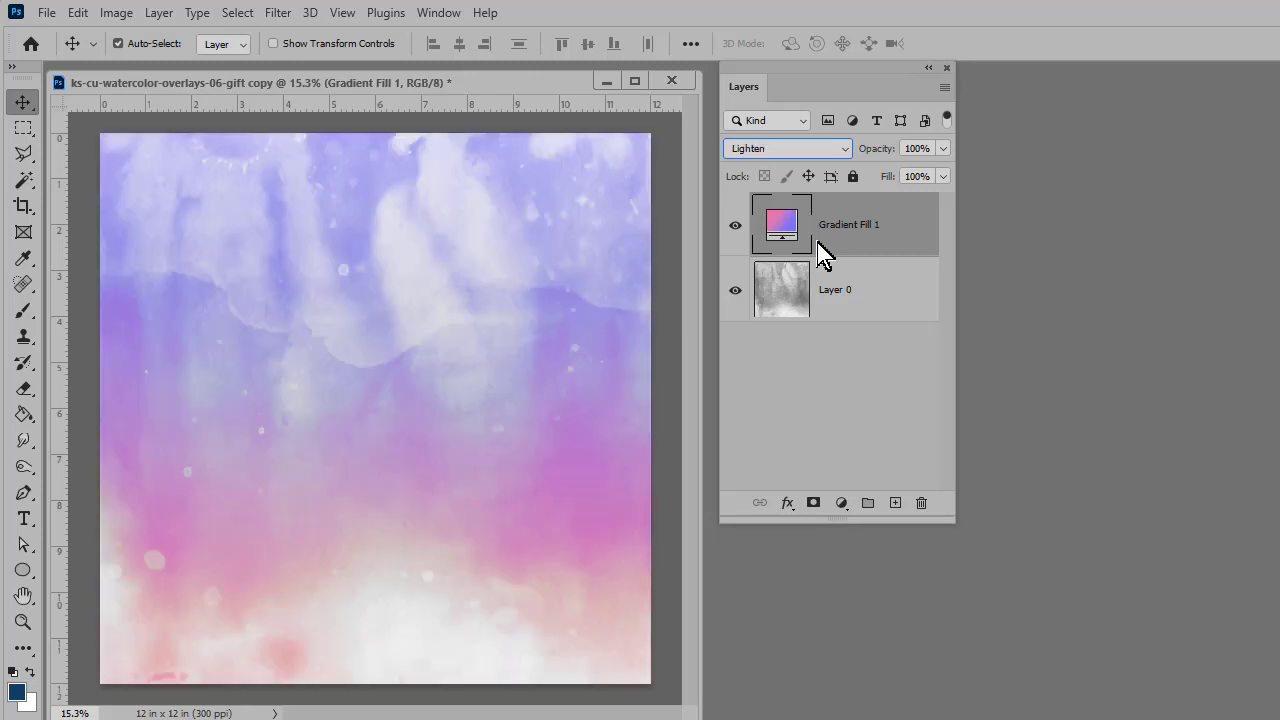
pyautogui.click(786, 148)
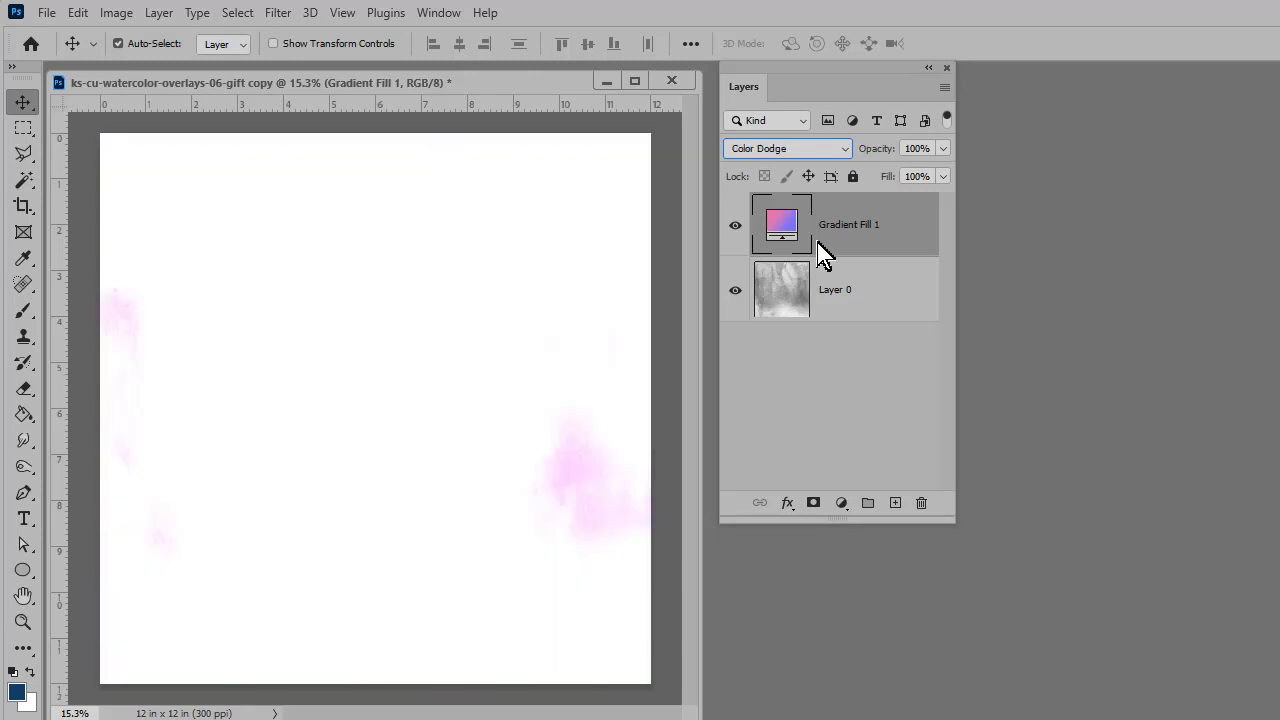
pyautogui.click(786, 148)
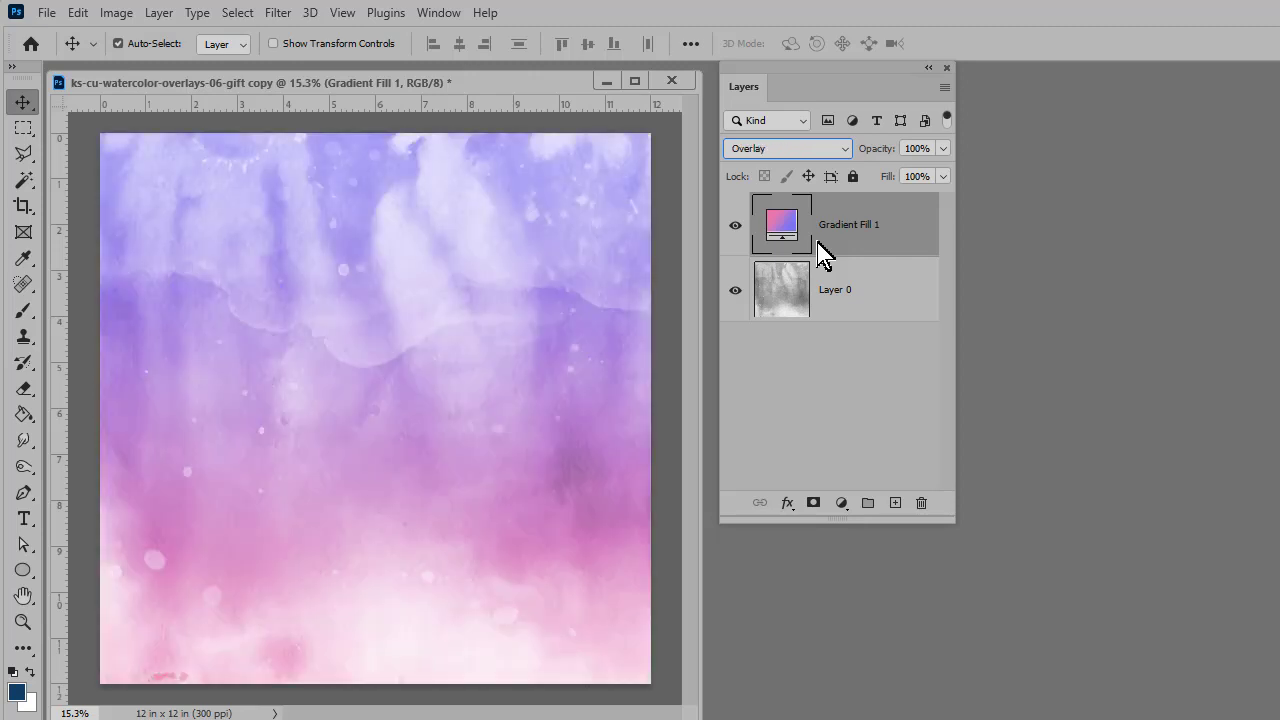
pyautogui.click(787, 148)
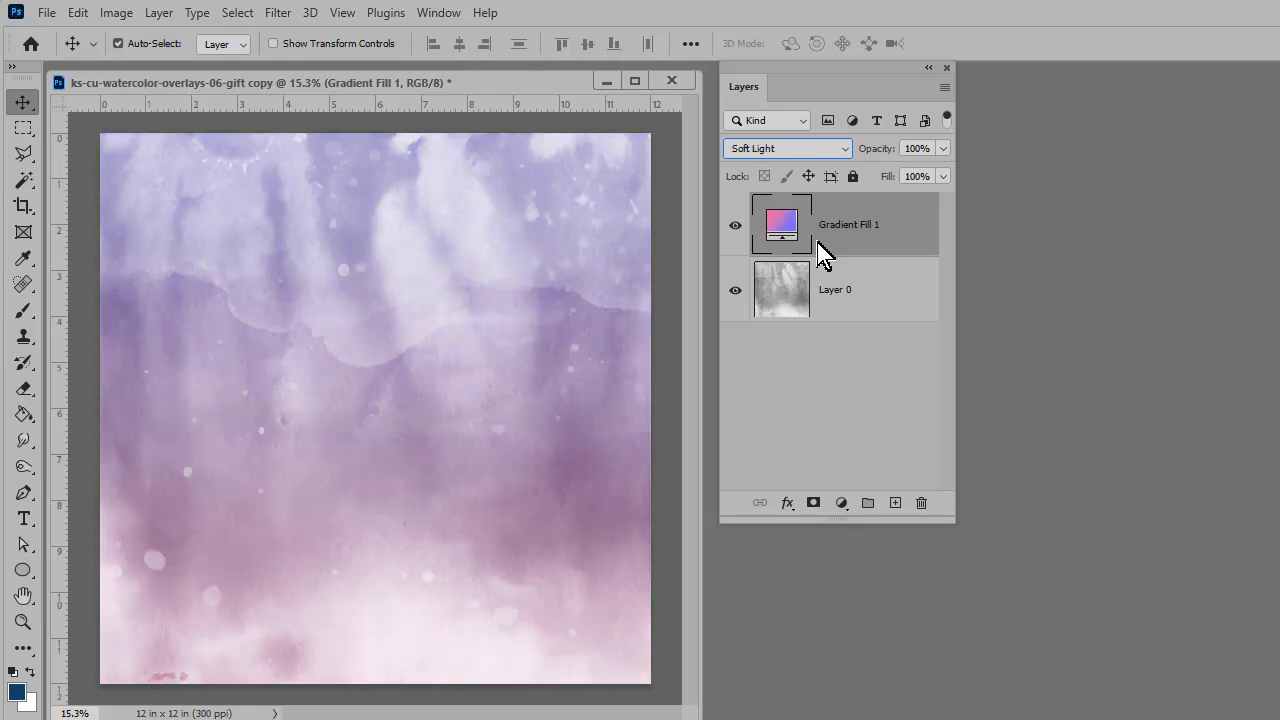
# Step: Try Hard Light through Subtract, compare Linear and Soft Light, then settle on Overlay
pyautogui.click(787, 148)
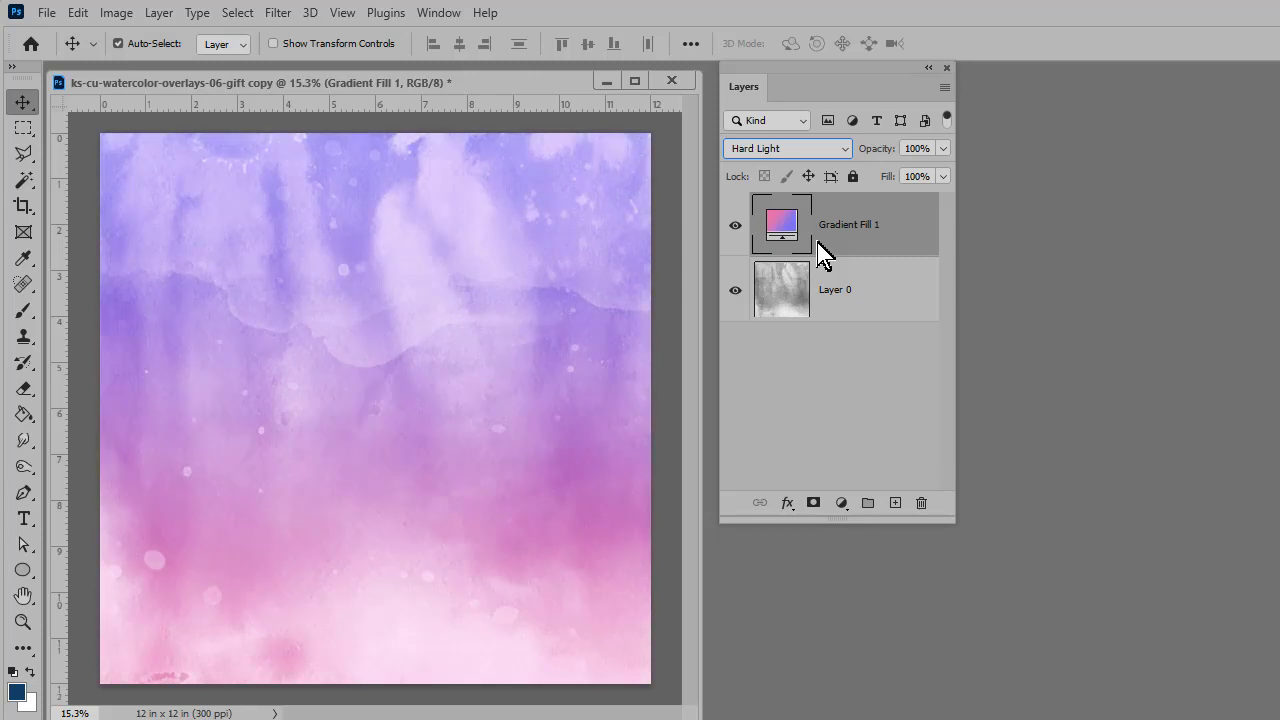
pyautogui.click(787, 148)
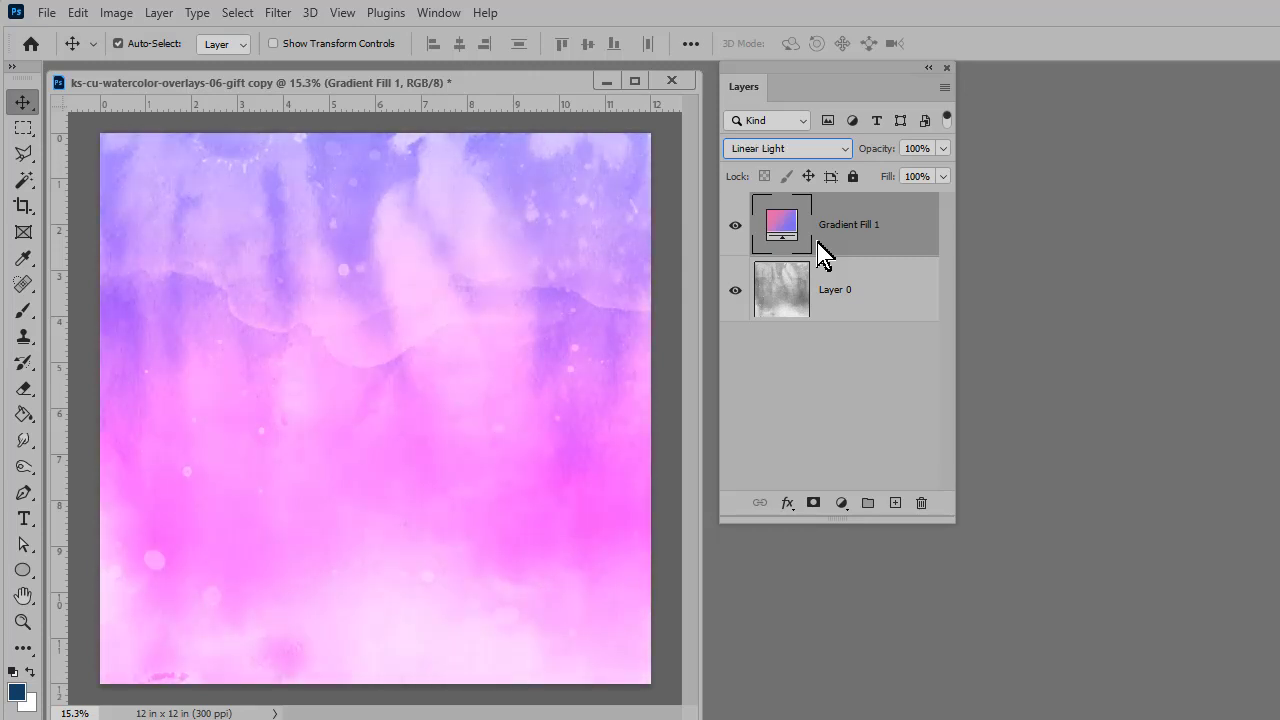
pyautogui.click(787, 148)
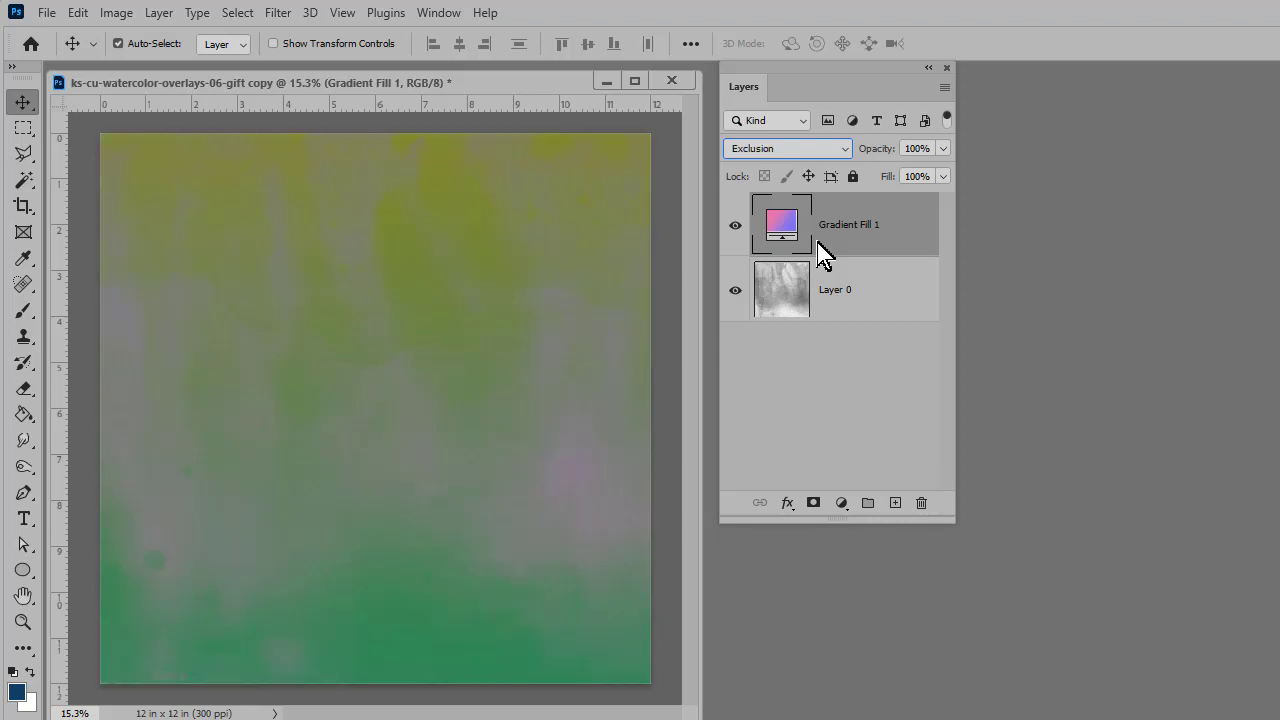
pyautogui.click(786, 148)
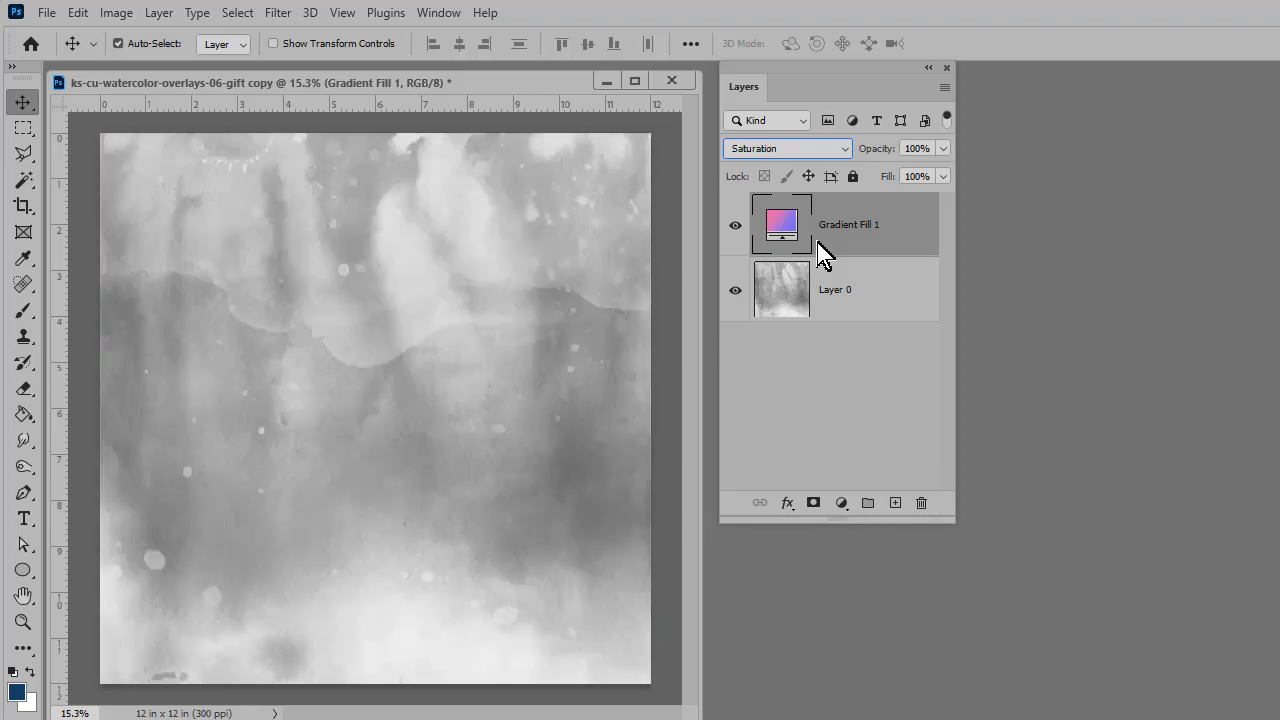
pyautogui.click(786, 148)
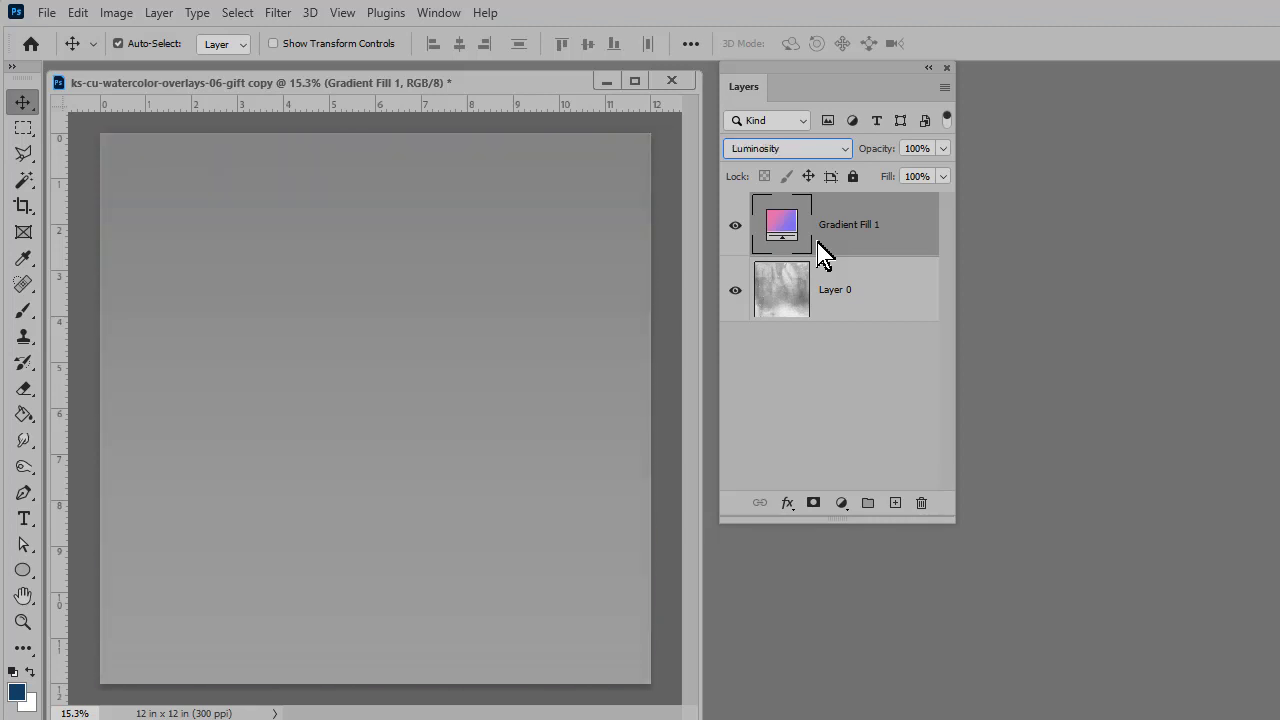
pyautogui.click(787, 148)
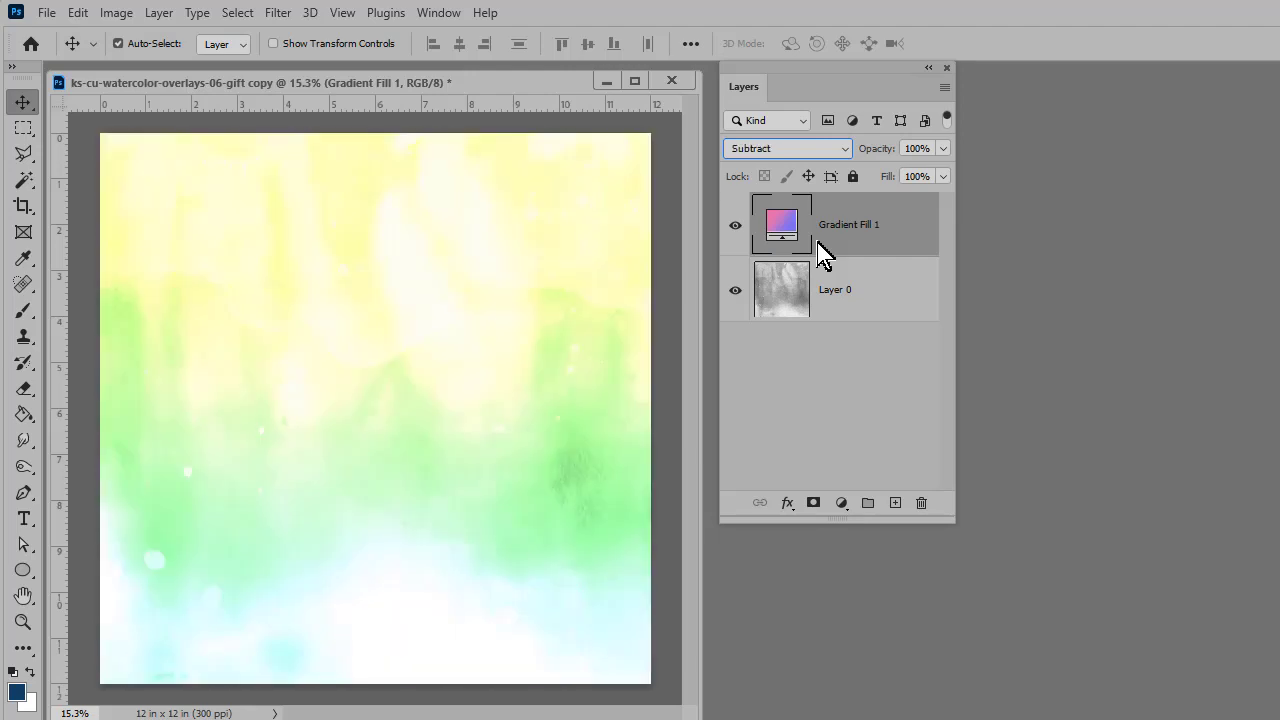
pyautogui.click(786, 148)
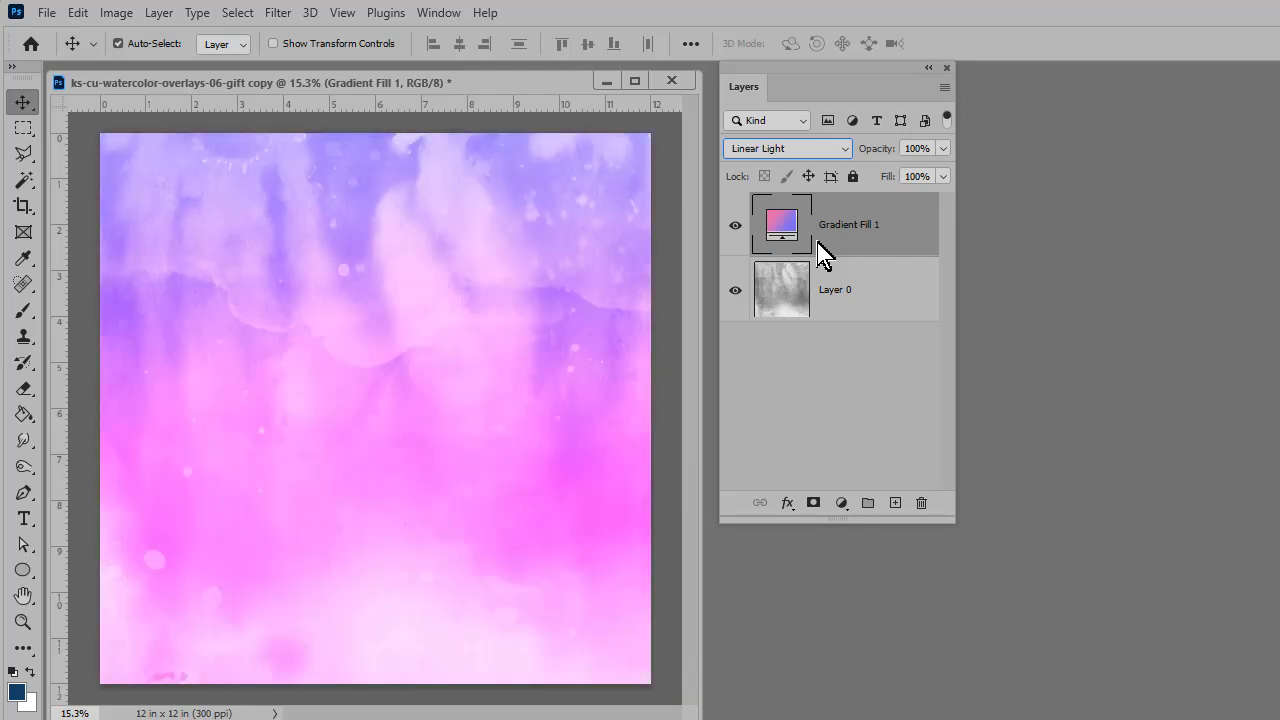
pyautogui.click(786, 148)
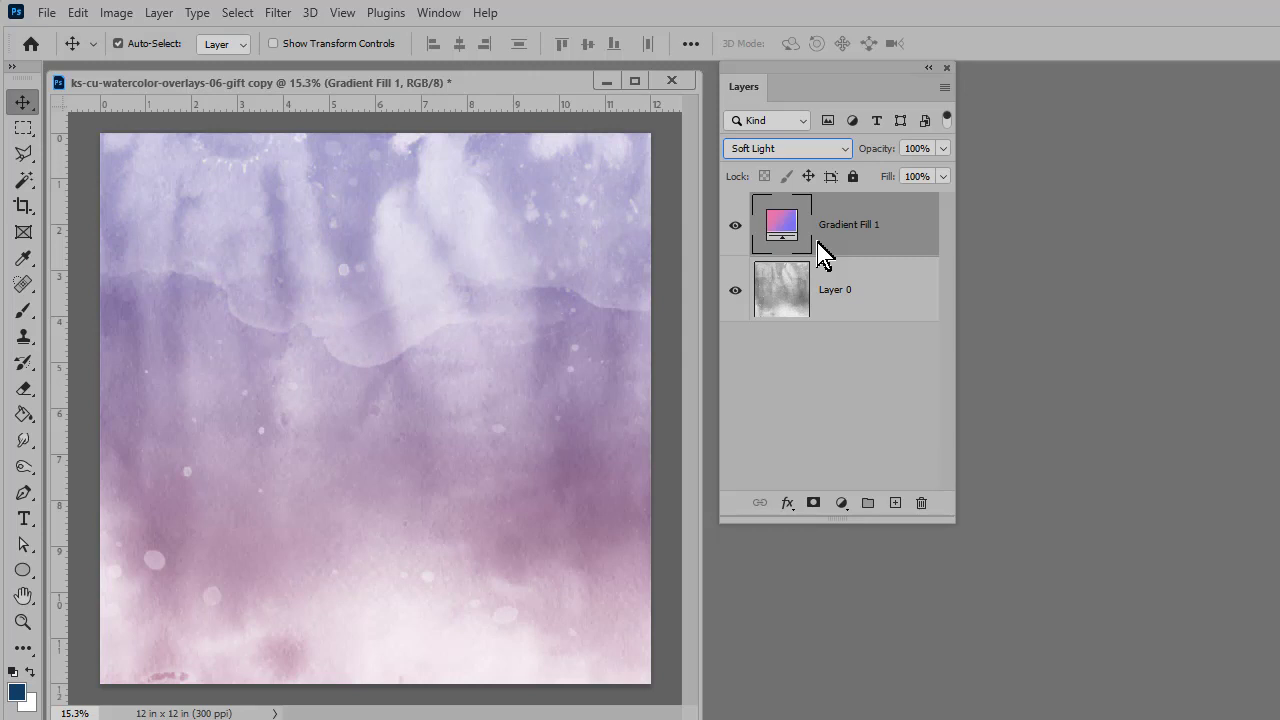
pyautogui.click(787, 148)
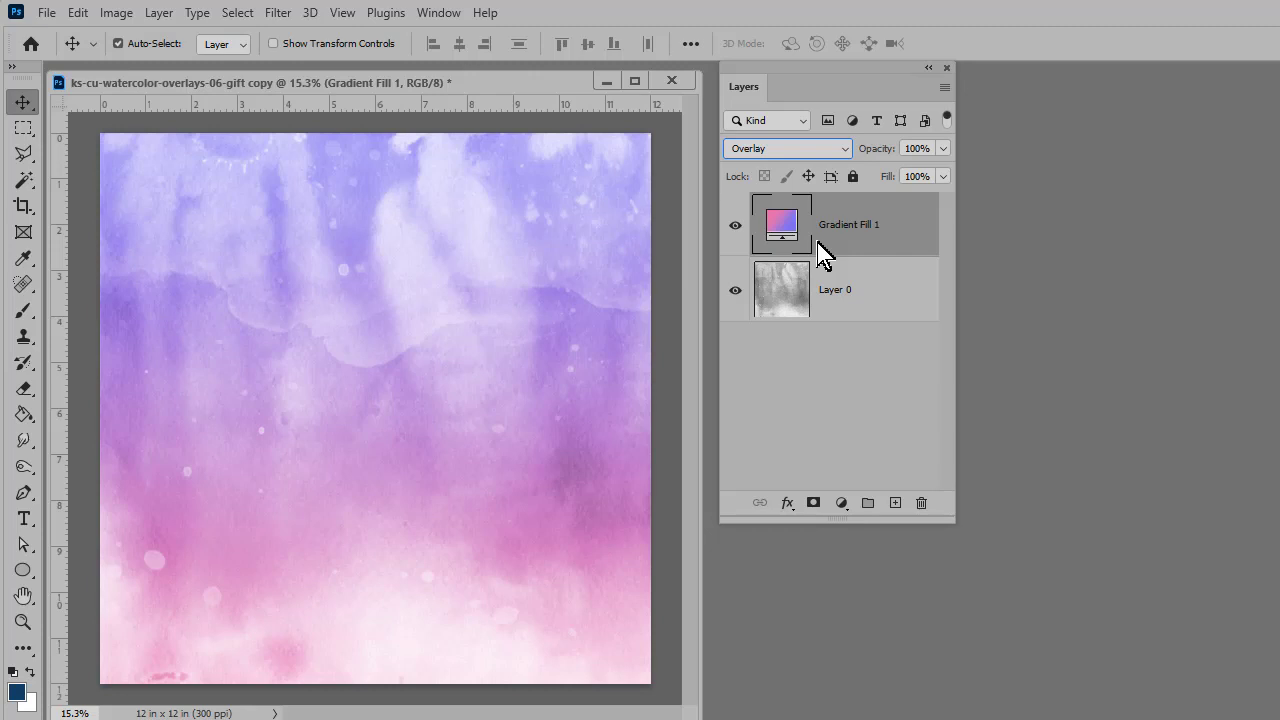
pyautogui.moveTo(903, 245)
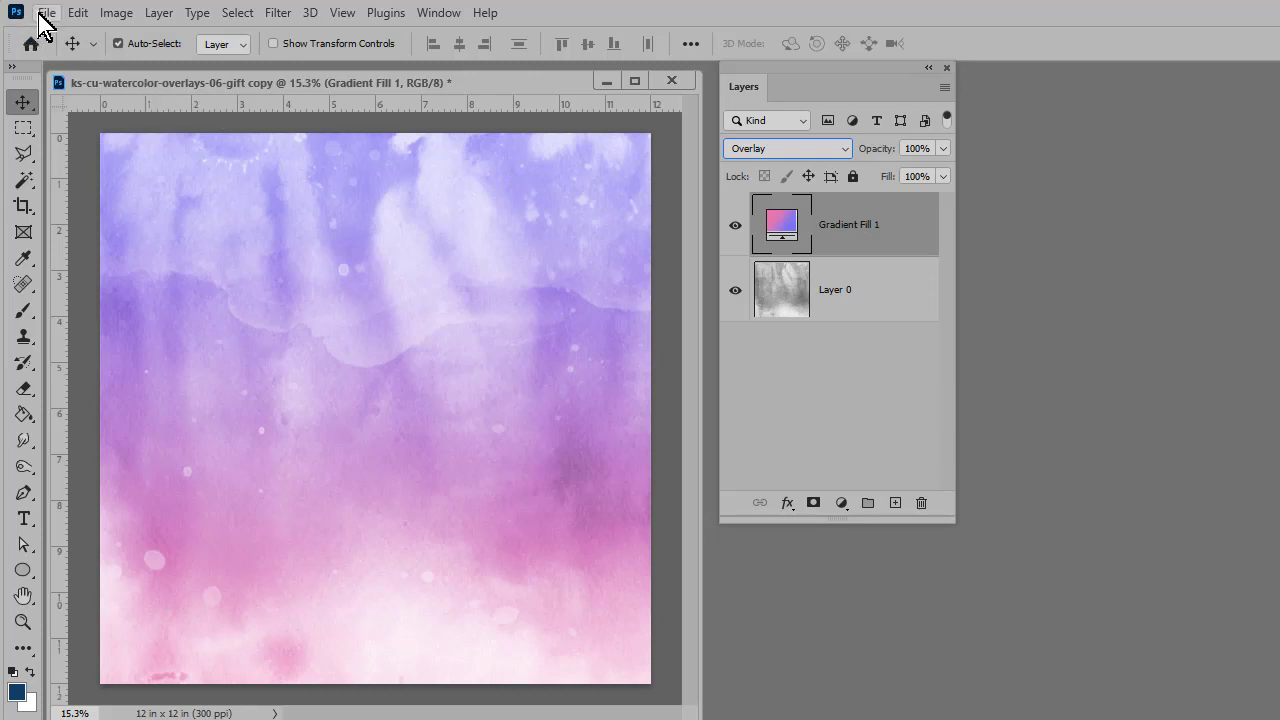
pyautogui.moveTo(1073, 575)
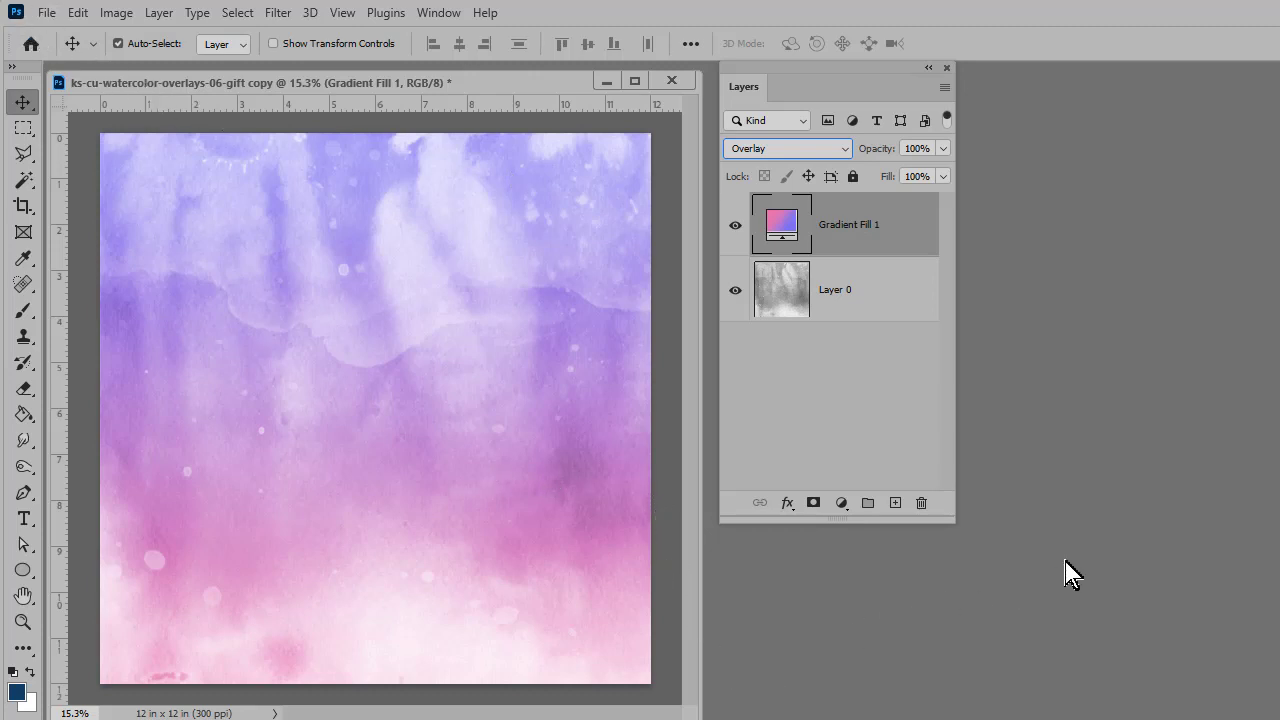
pyautogui.moveTo(1115, 527)
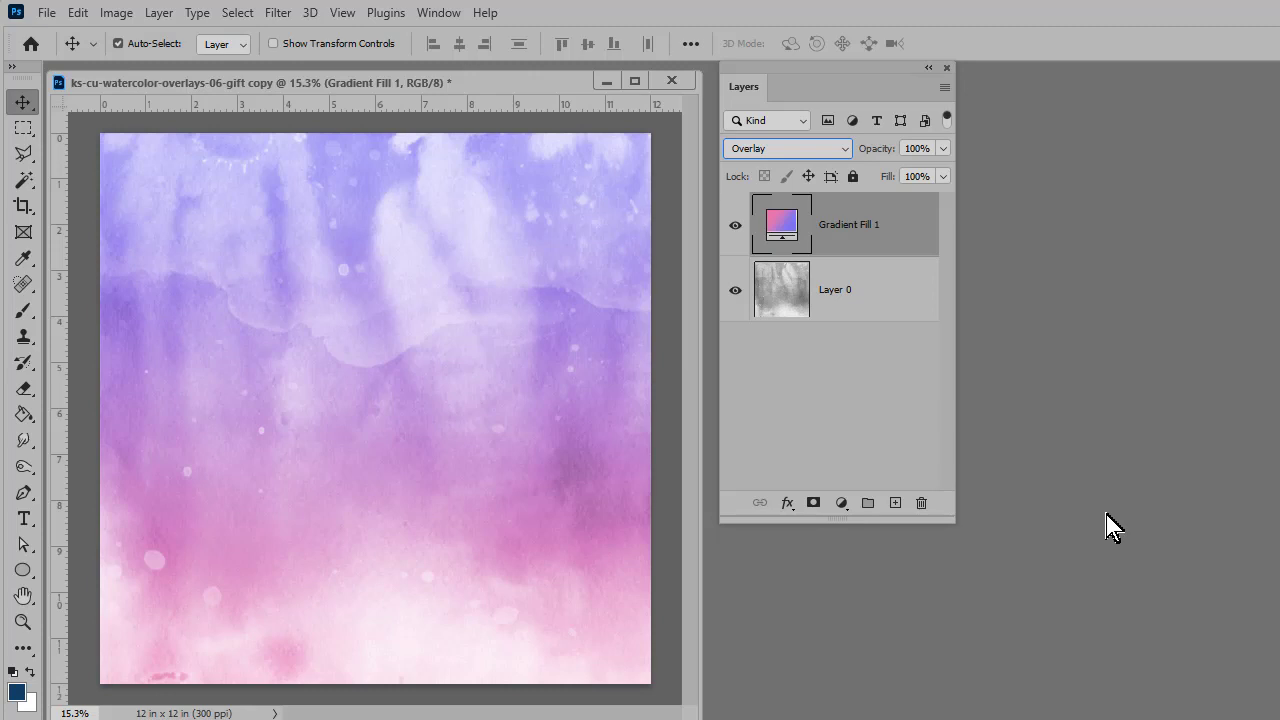